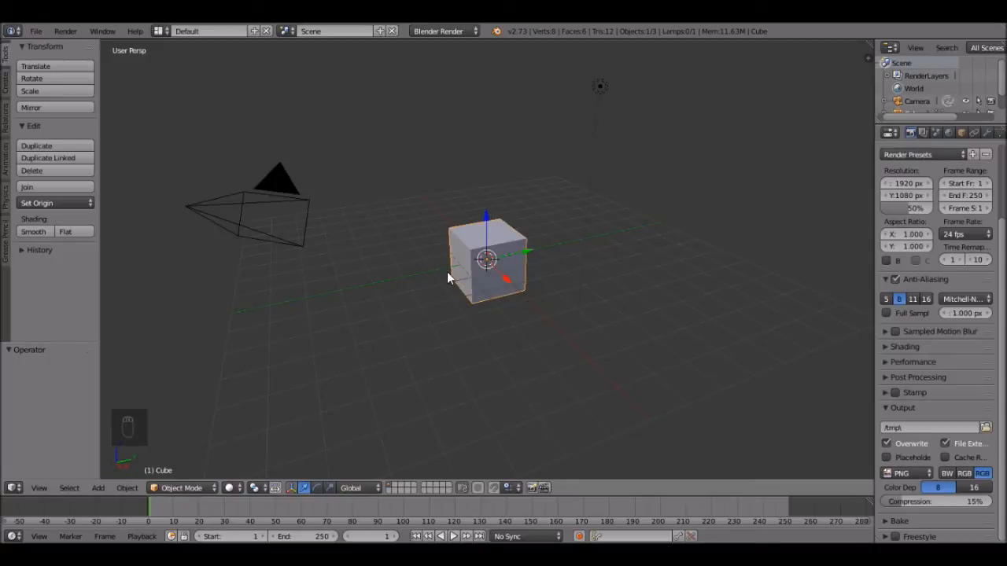
pyautogui.moveTo(502, 264)
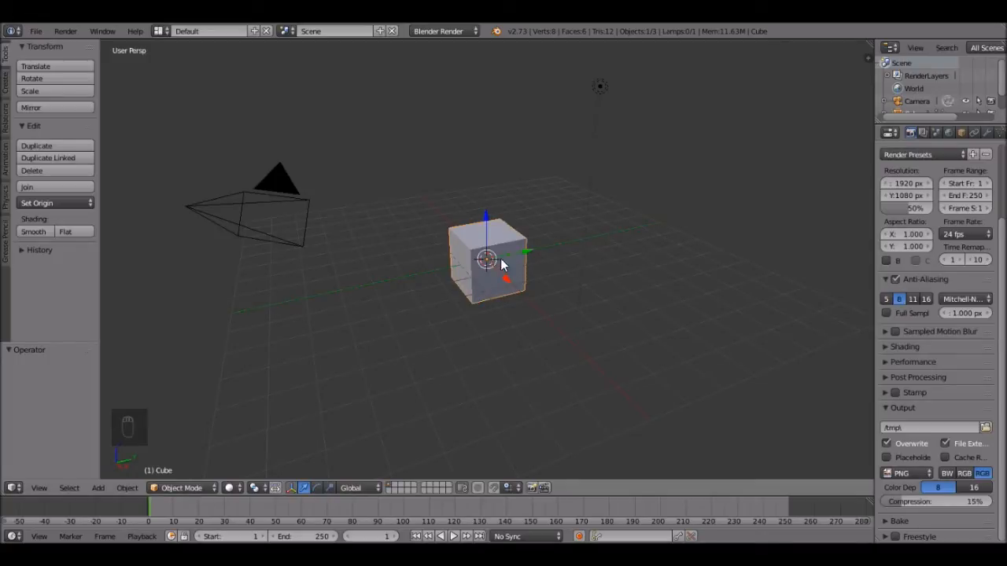
pyautogui.moveTo(497, 297)
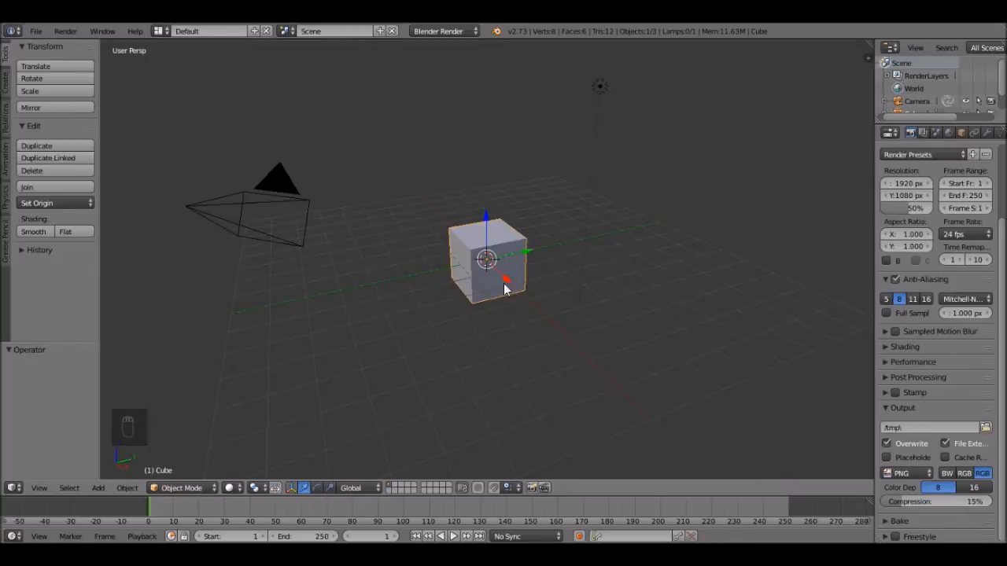
pyautogui.moveTo(886, 276)
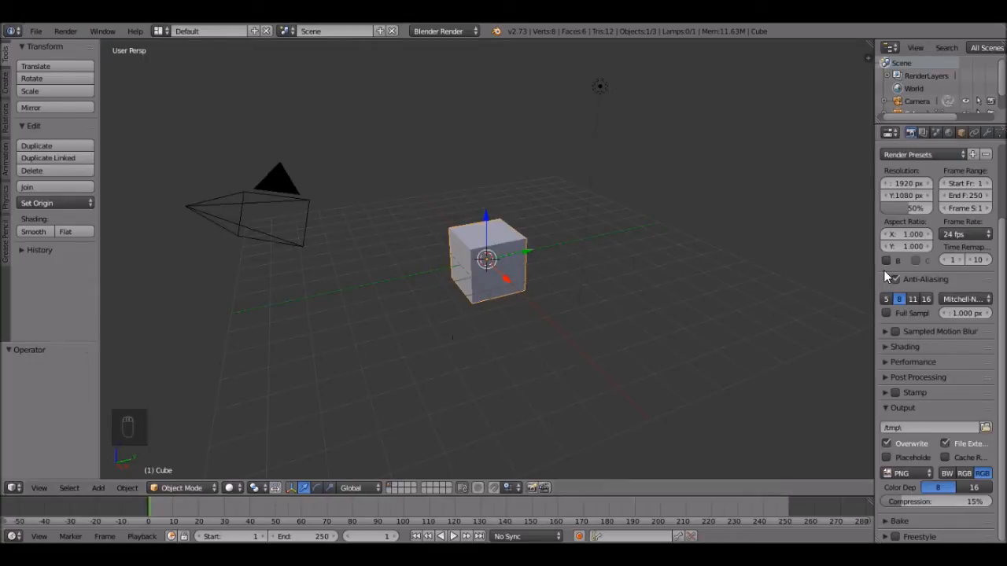
# - Widen the Properties editor to show the Cube's default material settings
pyautogui.moveTo(881, 275); pyautogui.dragTo(844, 276)
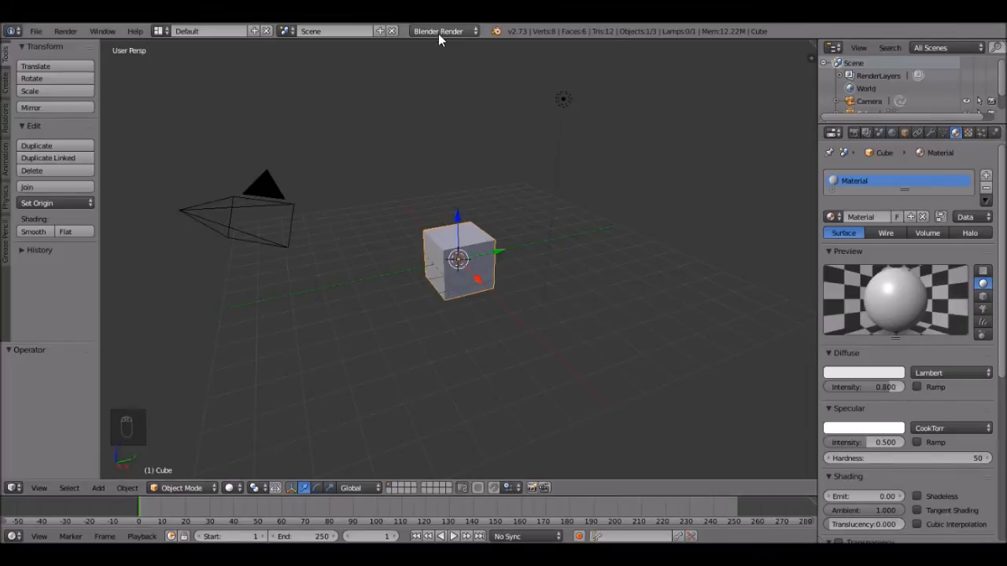
# - Switch the render engine to Cycles and set the Diffuse BSDF colour to green
pyautogui.click(444, 30)
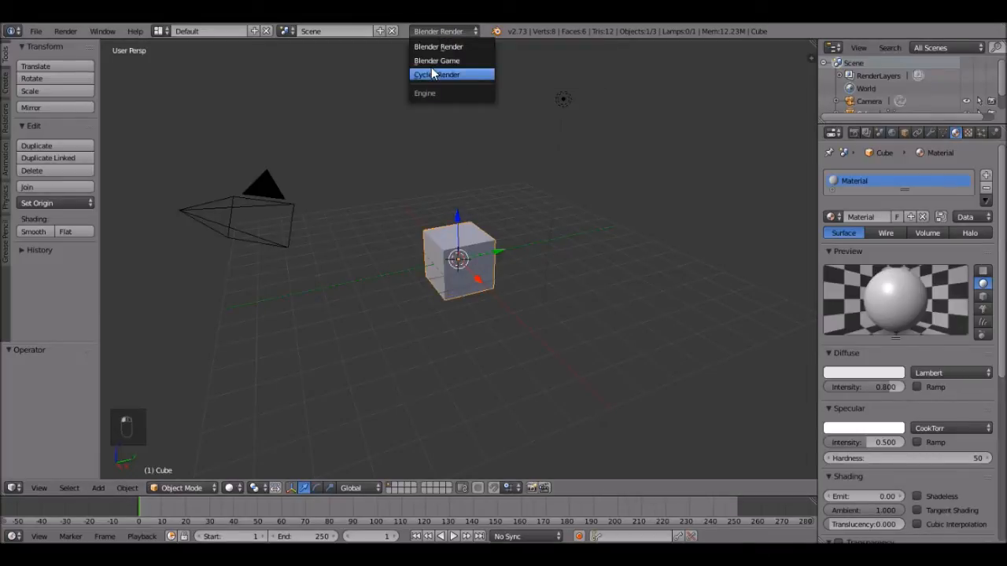
pyautogui.click(436, 74)
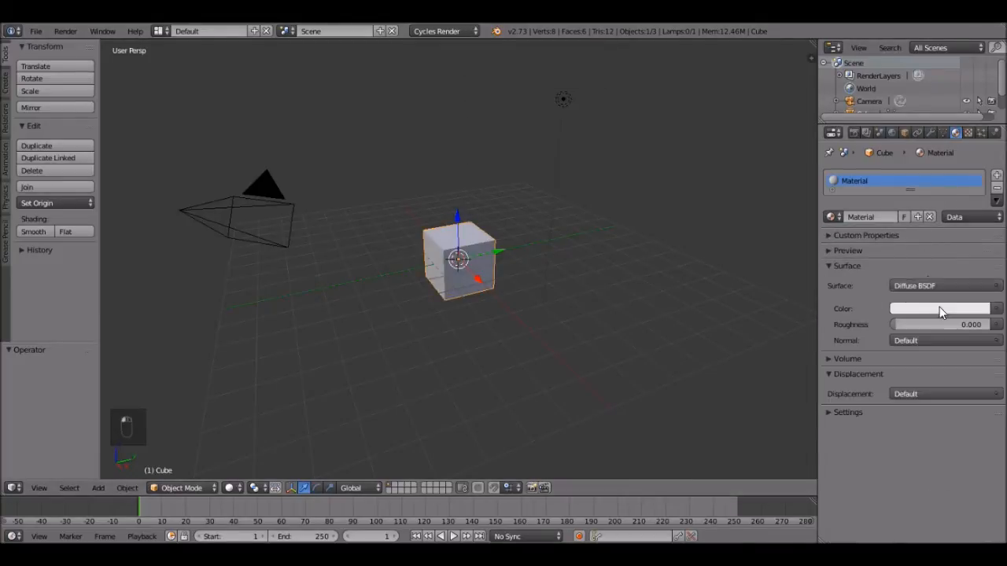
pyautogui.click(940, 308)
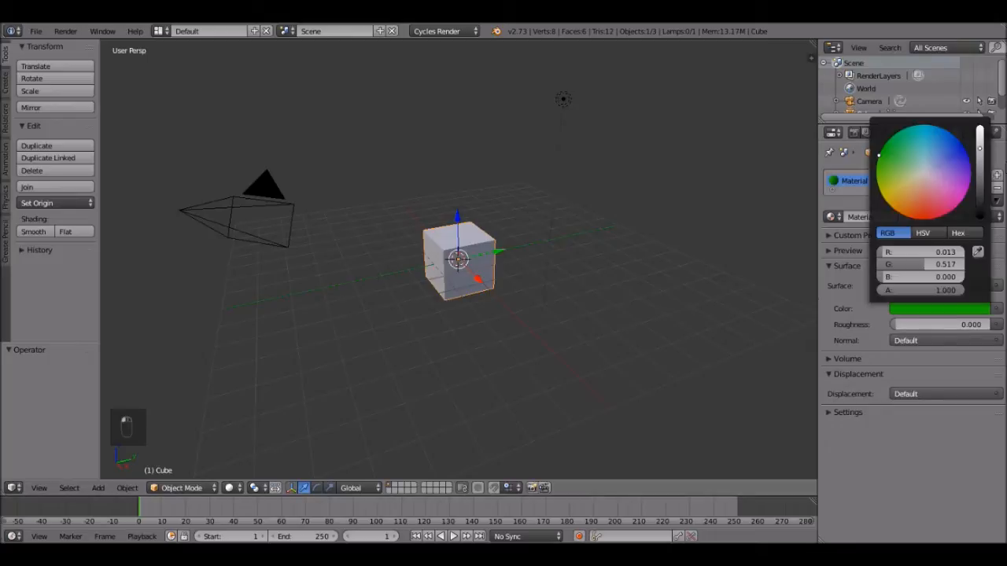
pyautogui.click(534, 275)
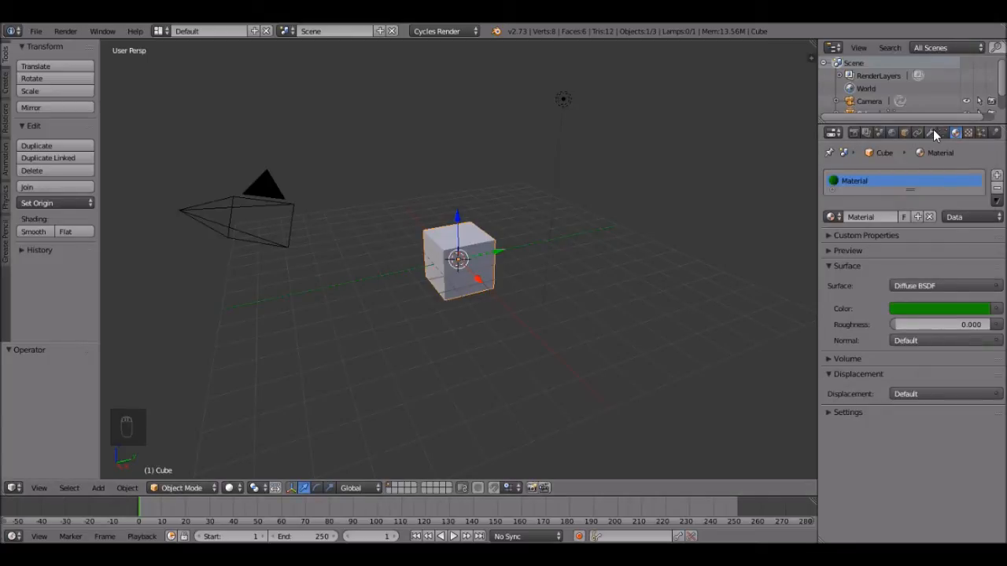
# - Open the cube's modifier settings and scale the cube down to about 0.366
pyautogui.click(930, 132)
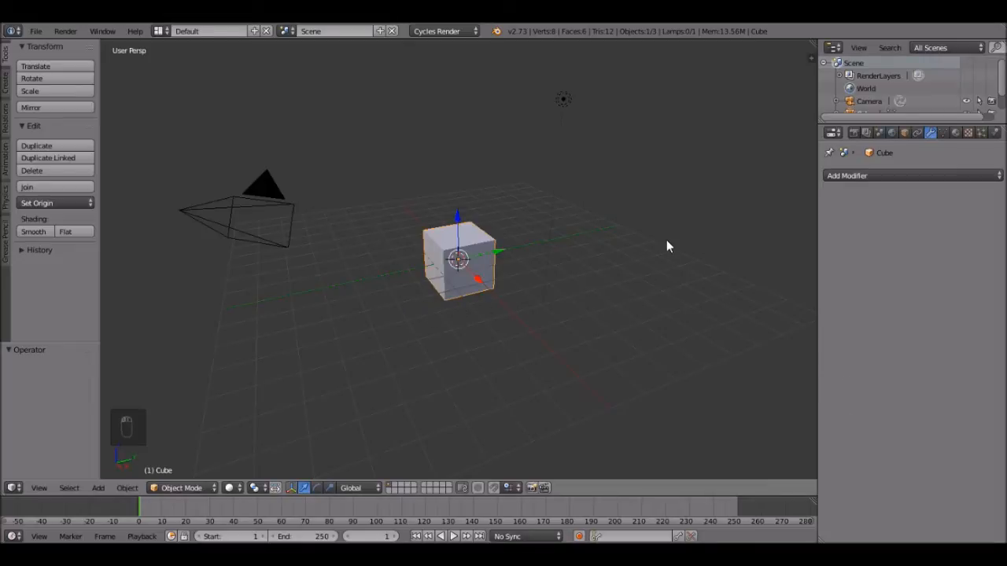
pyautogui.press('s')
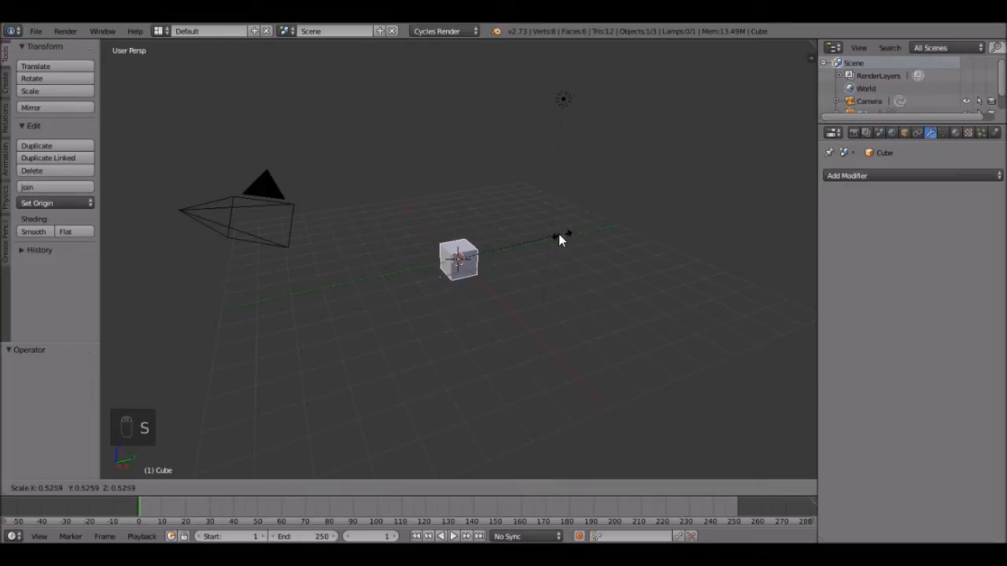
pyautogui.moveTo(535, 245)
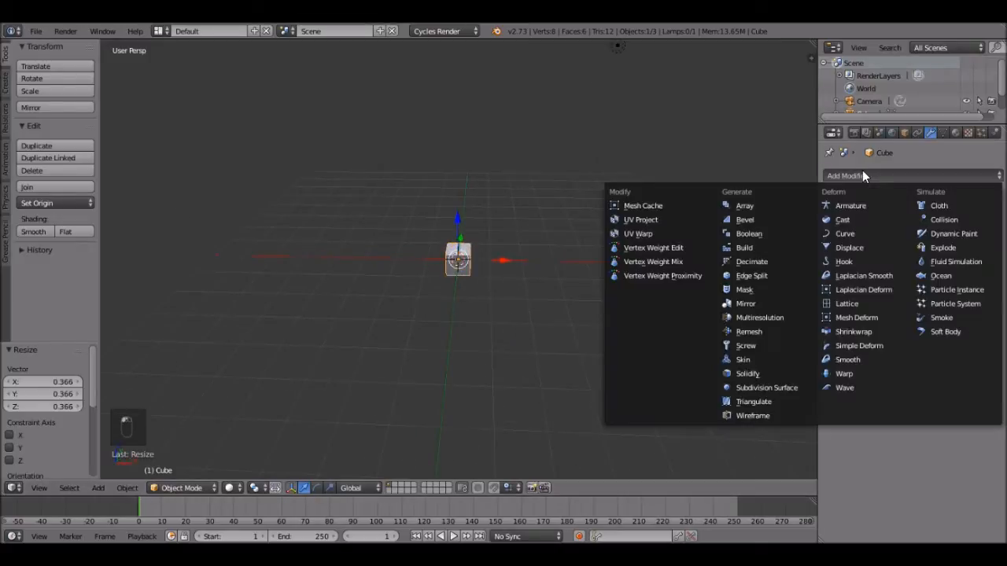
# - Array the cube 14 along X, 10 along Y, stack it in Z, then apply the arrays
pyautogui.click(744, 205)
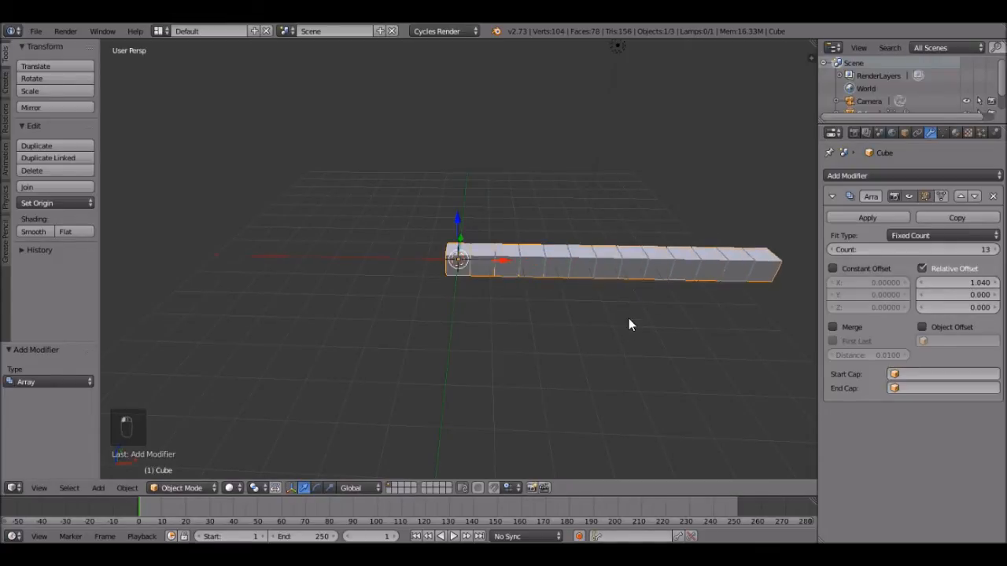
pyautogui.click(995, 249)
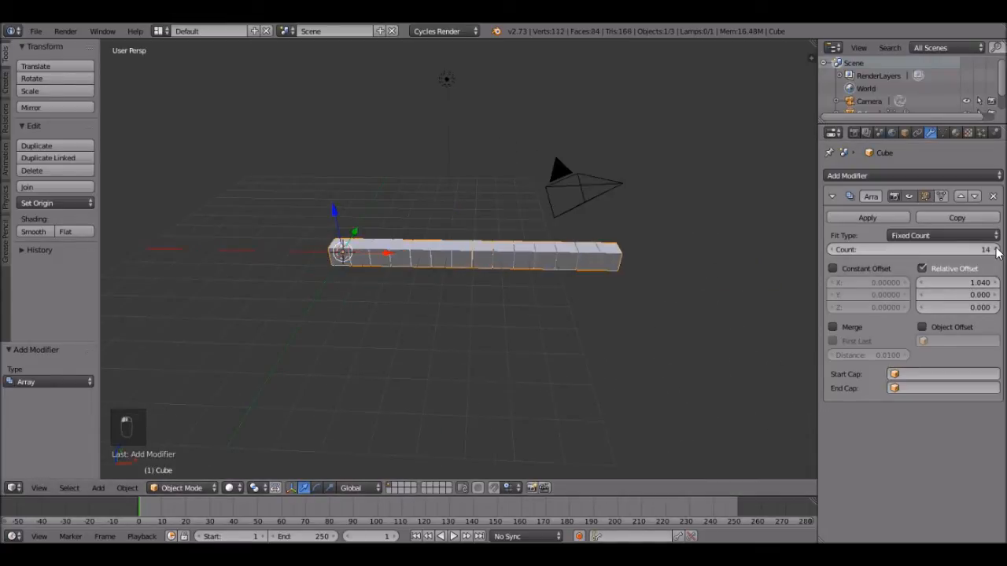
pyautogui.click(957, 217)
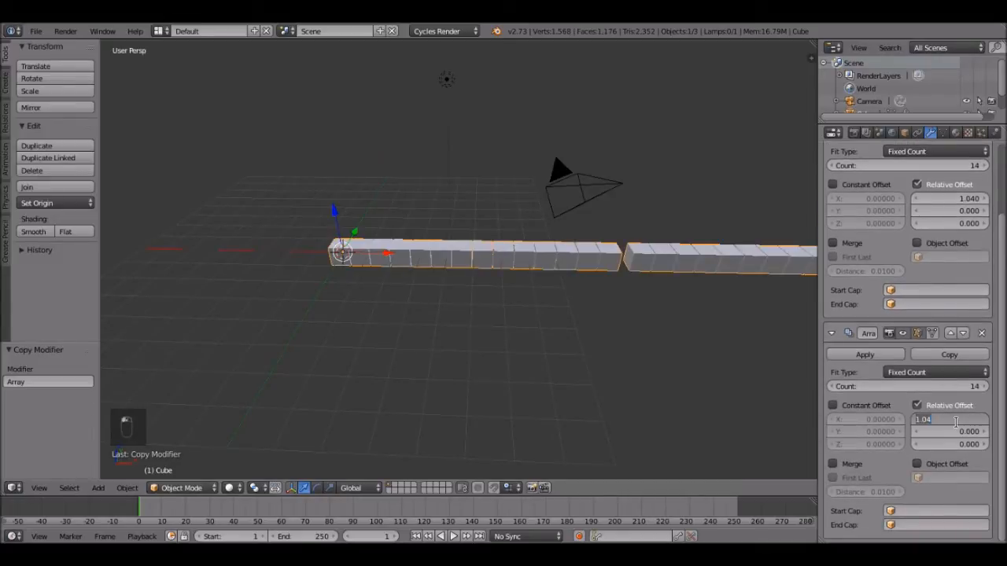
pyautogui.click(948, 431)
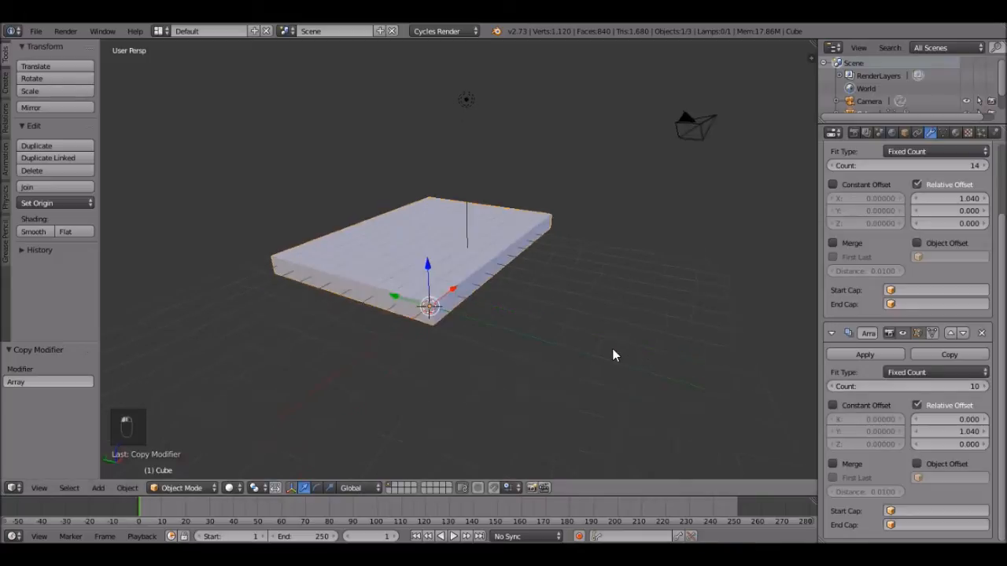
pyautogui.click(948, 354)
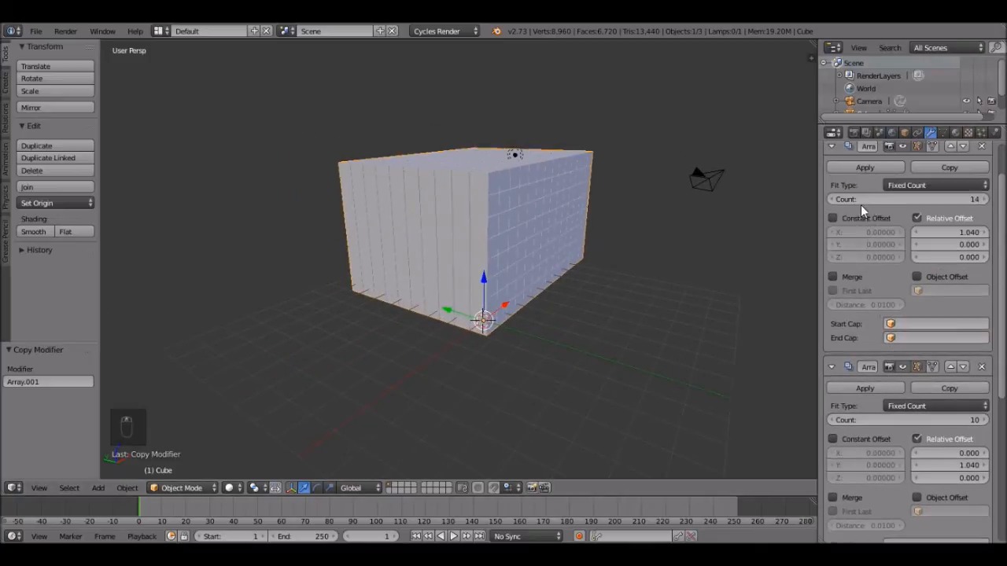
pyautogui.click(864, 167)
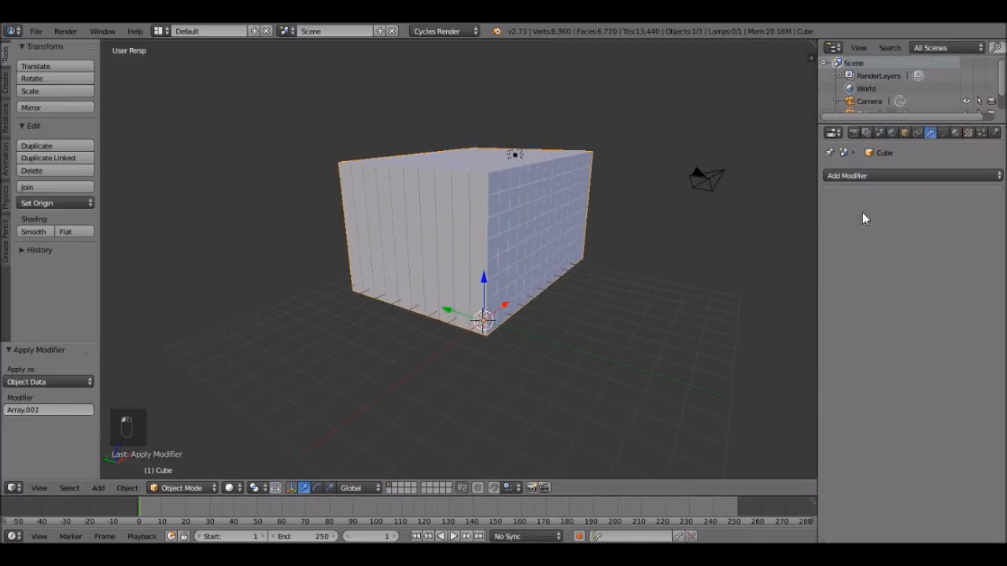
pyautogui.moveTo(563, 262)
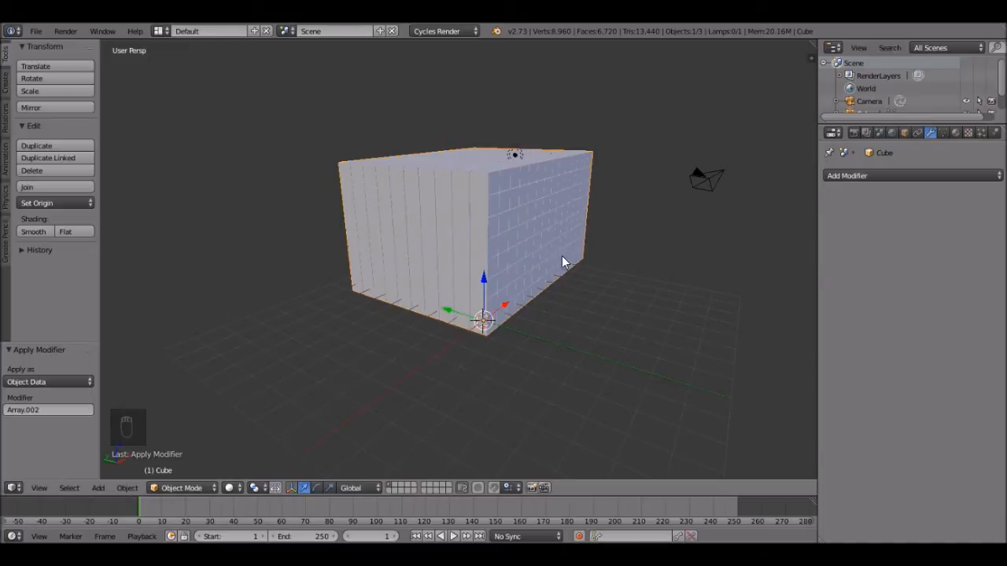
pyautogui.moveTo(563, 259); pyautogui.dragTo(503, 261)
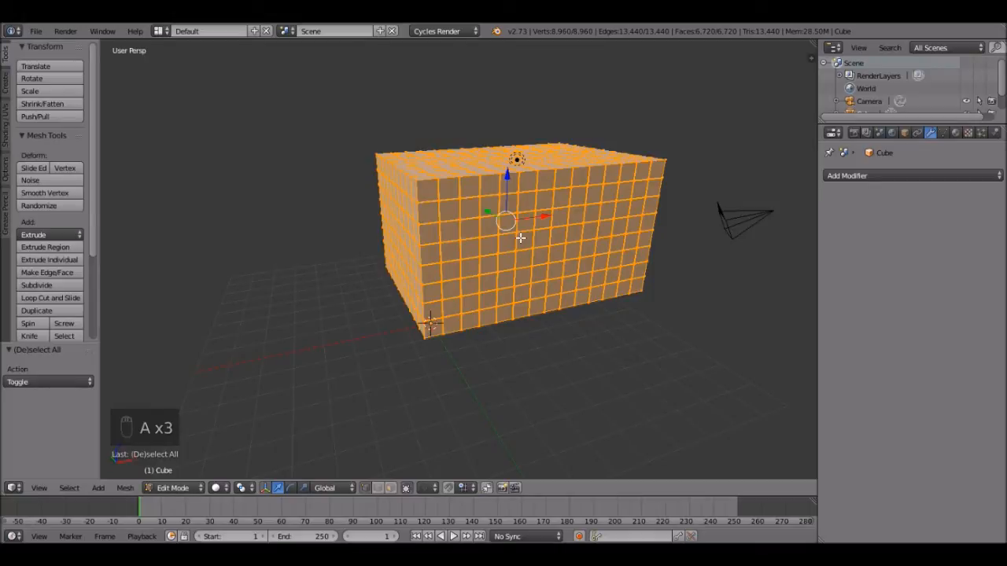
# - Separate the block by loose parts and reselect all geometry in Edit Mode
pyautogui.press('p')
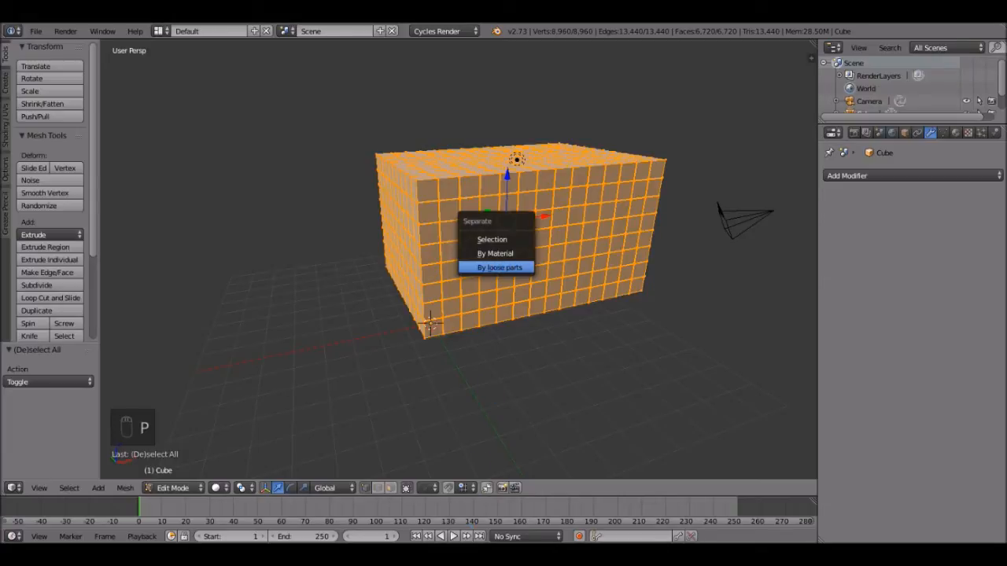
pyautogui.click(499, 267)
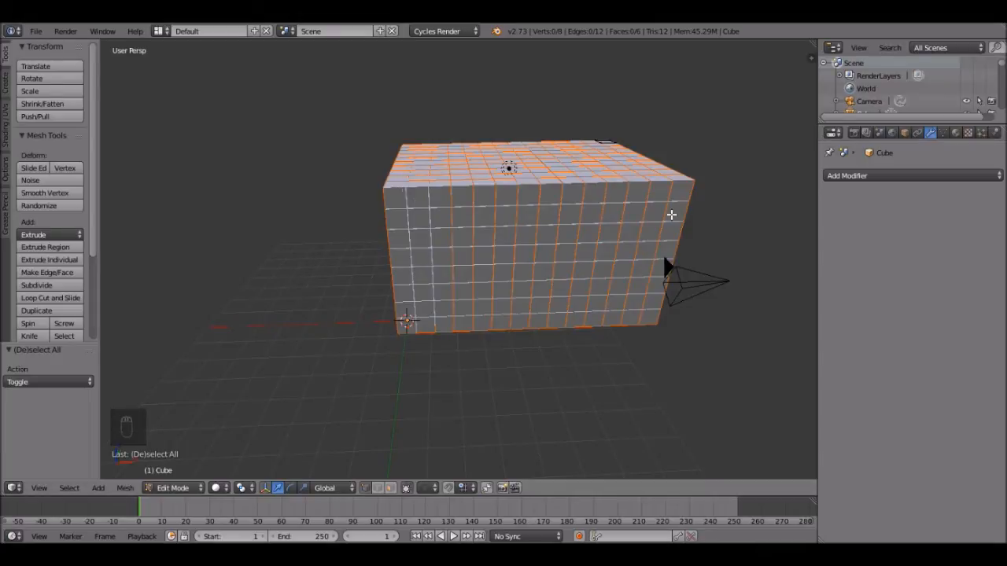
pyautogui.moveTo(439, 316)
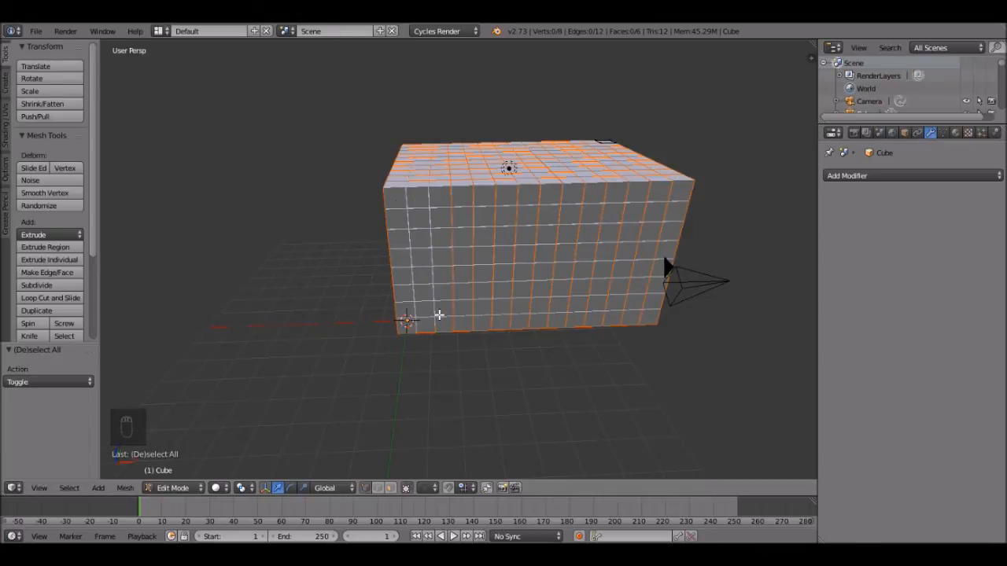
pyautogui.moveTo(511, 236); pyautogui.dragTo(472, 283)
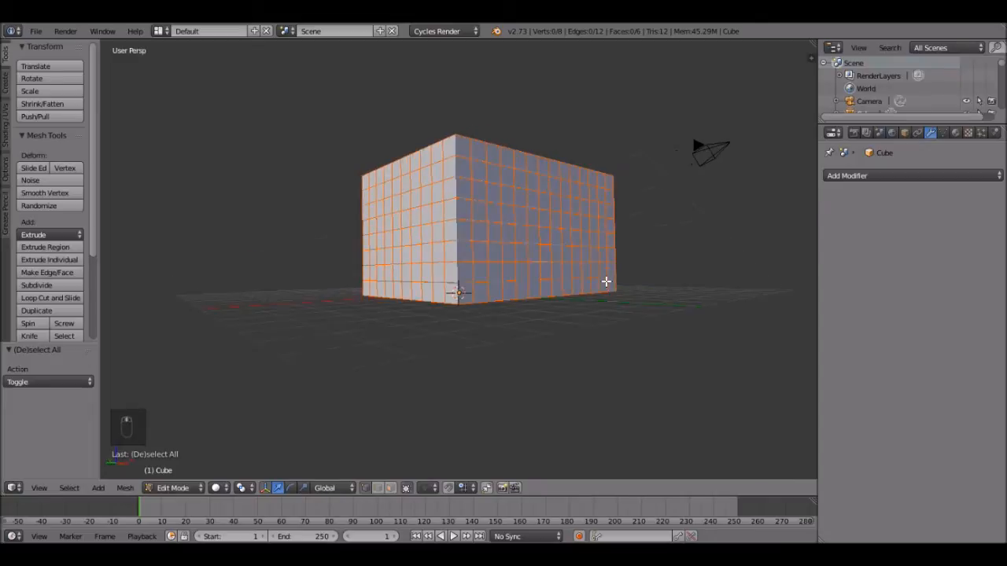
pyautogui.moveTo(551, 236); pyautogui.dragTo(472, 283)
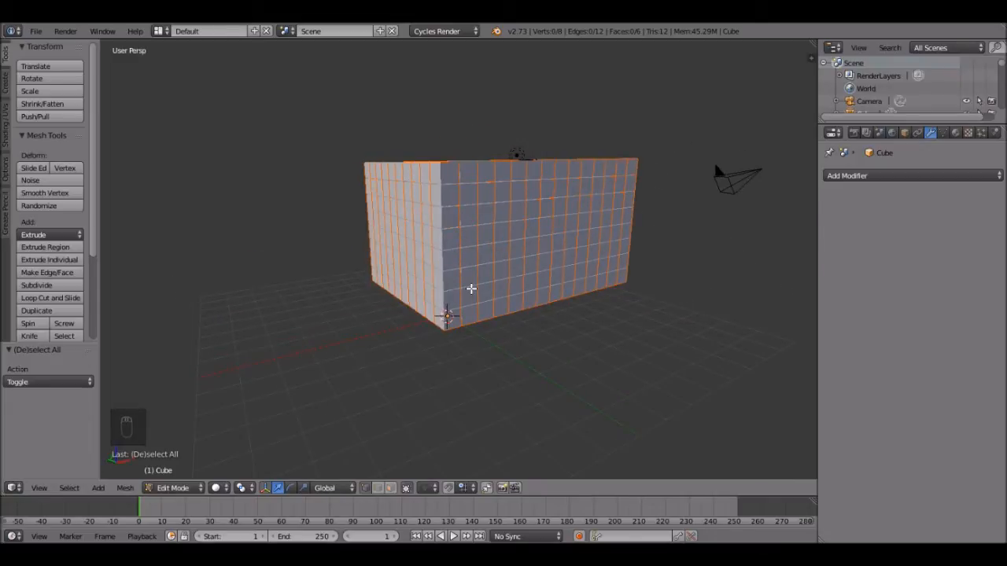
pyautogui.press('a')
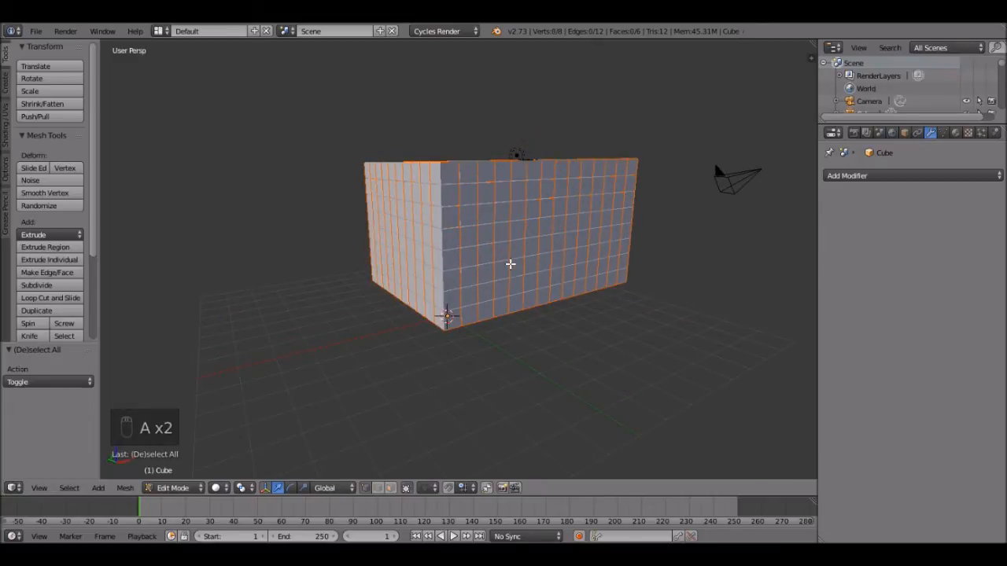
pyautogui.press('a')
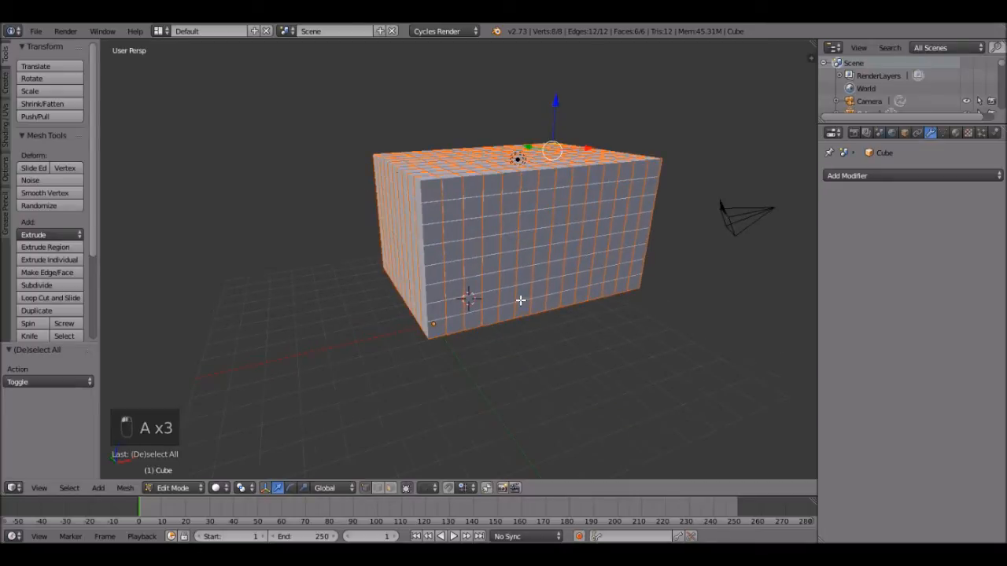
# - Return to Object Mode, set each cube's origin to its geometry, and deselect all
pyautogui.press('Tab')
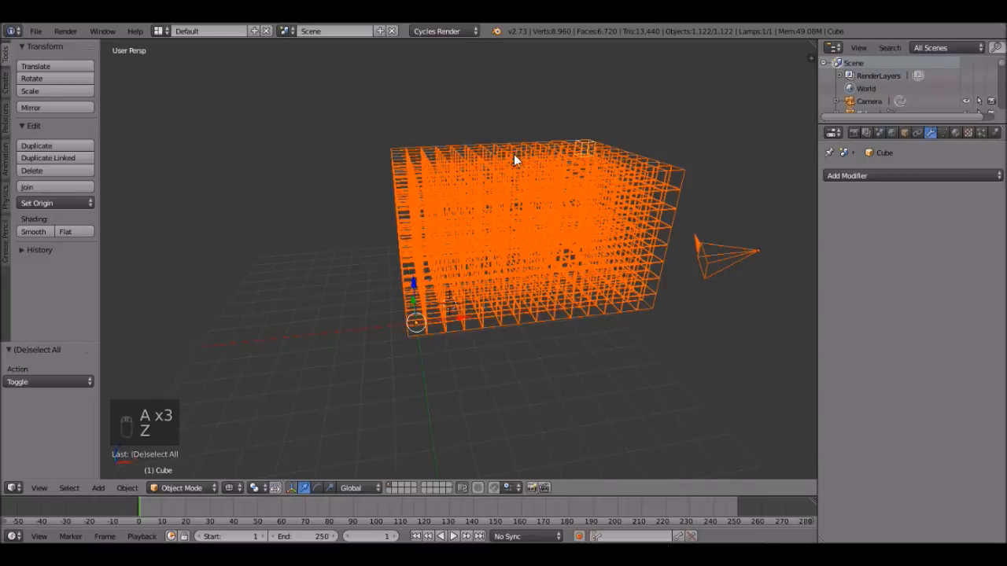
pyautogui.moveTo(511, 287)
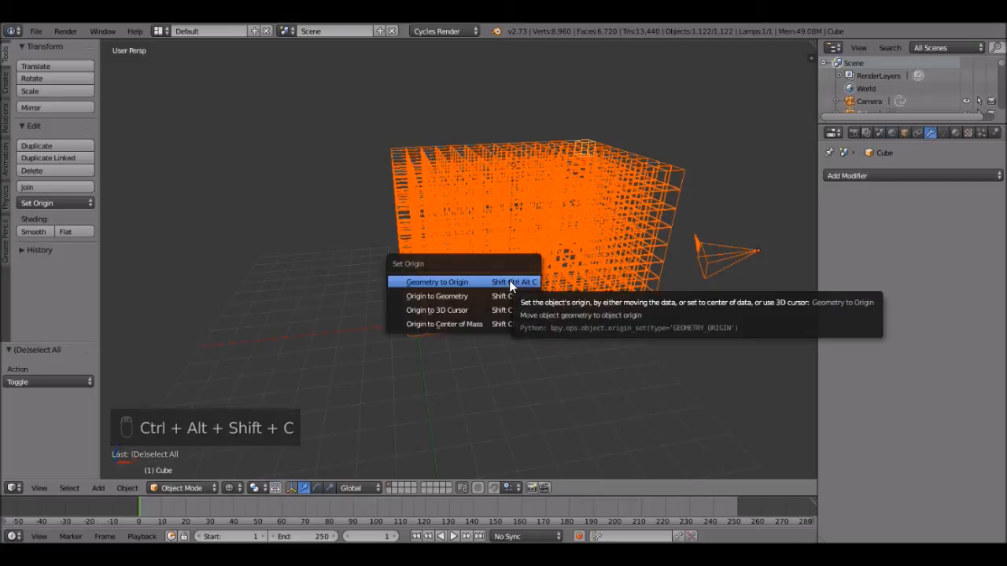
pyautogui.moveTo(436, 296)
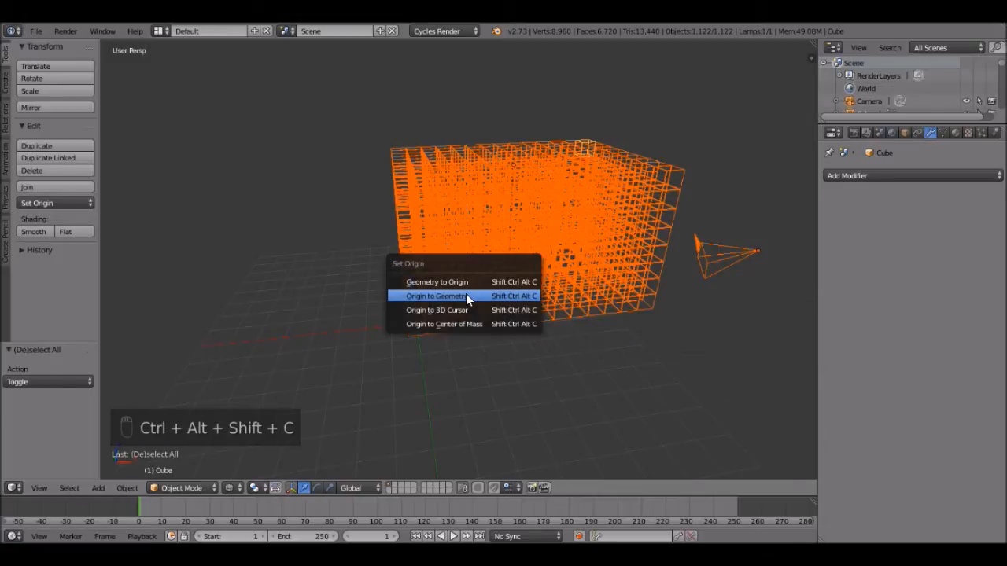
pyautogui.click(436, 296)
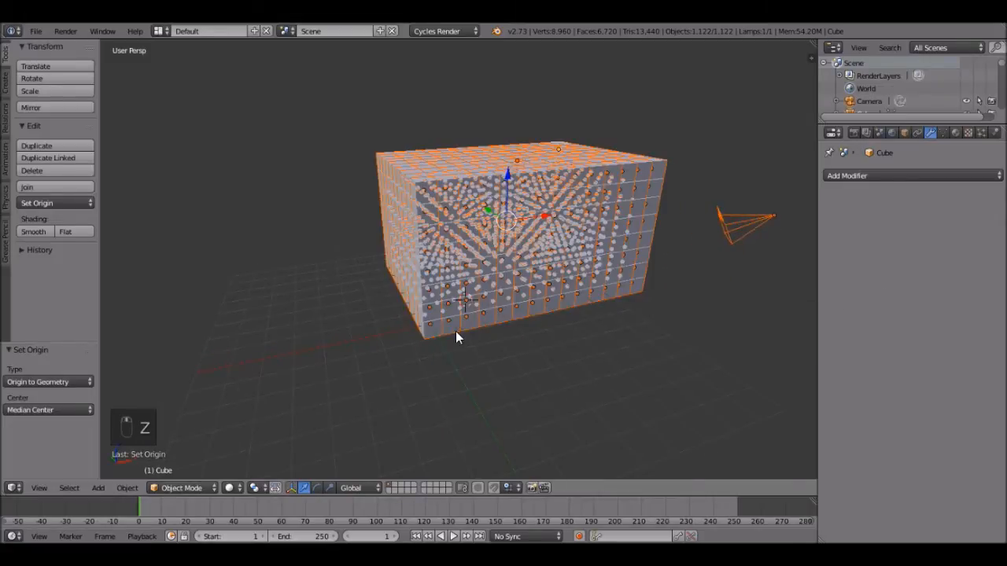
pyautogui.press('a')
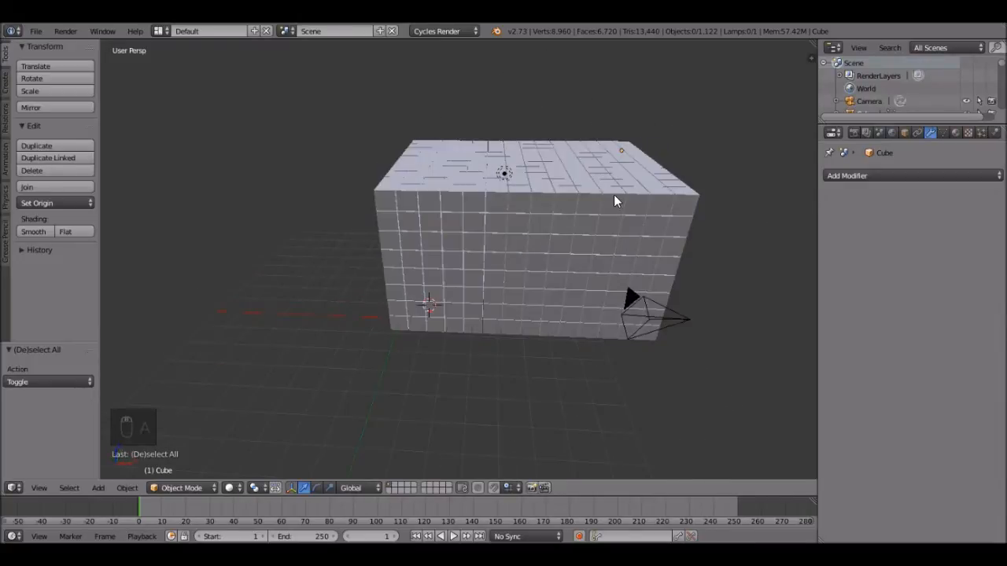
pyautogui.moveTo(417, 275)
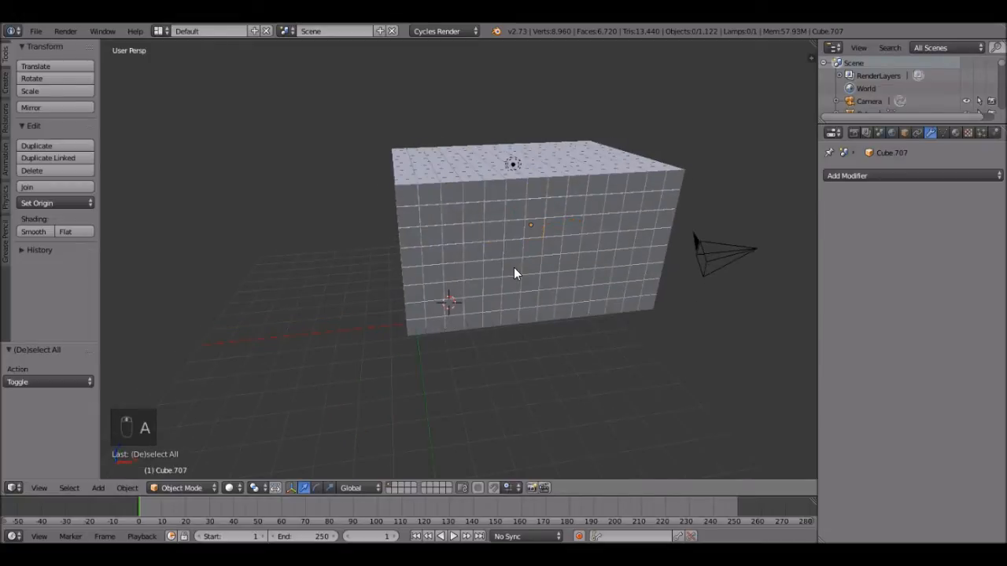
pyautogui.moveTo(431, 314)
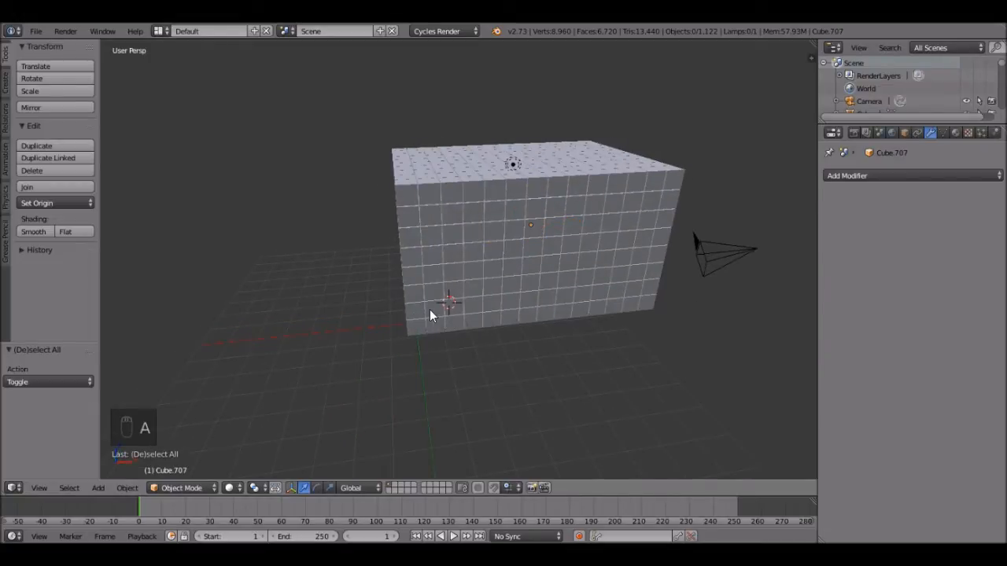
# - Open the Shift+A Add menu to reach the Mesh shapes
pyautogui.press('shift+a')
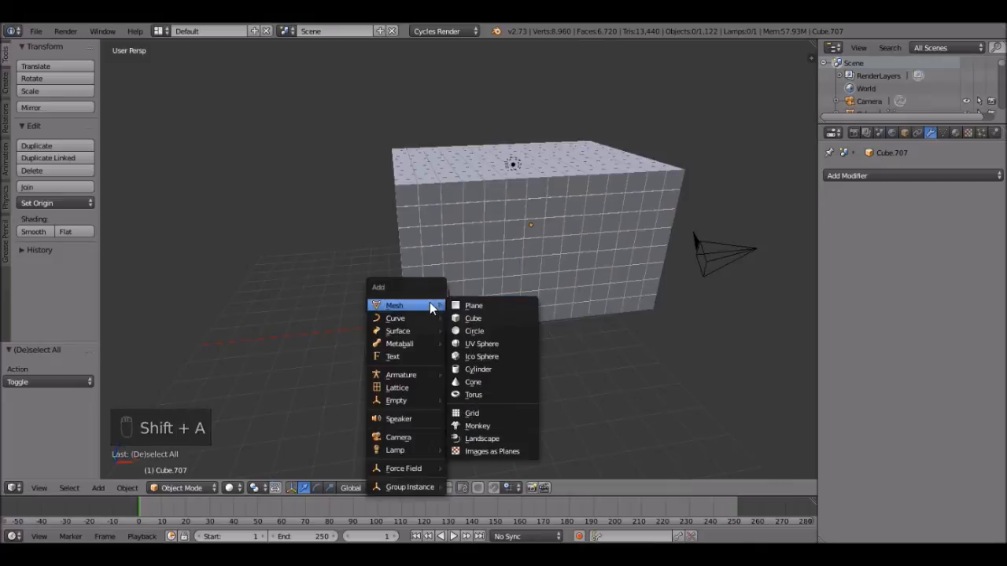
# - Add a slightly enlarged cube, keyframe its location, and start moving it into the block
pyautogui.click(473, 318)
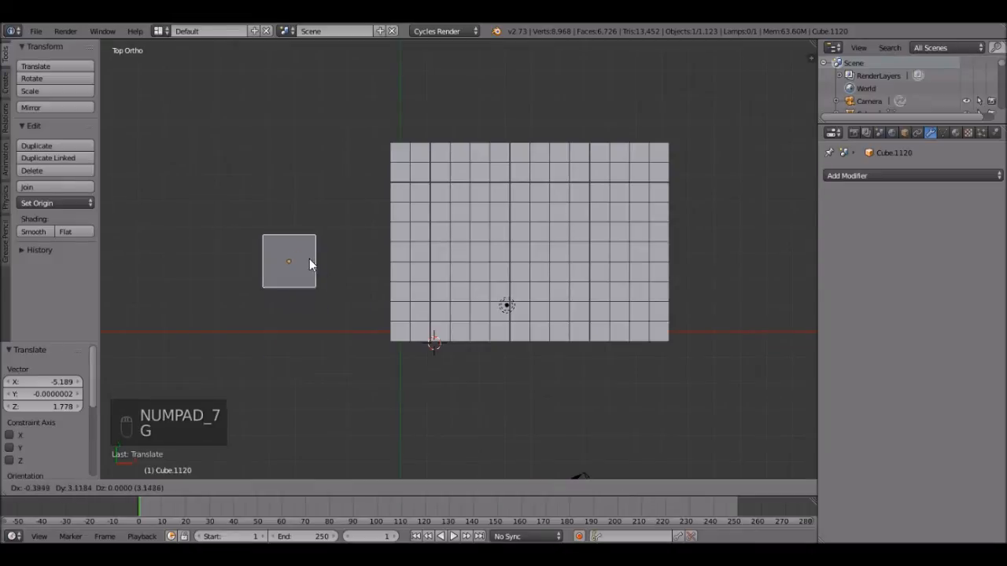
pyautogui.press('s')
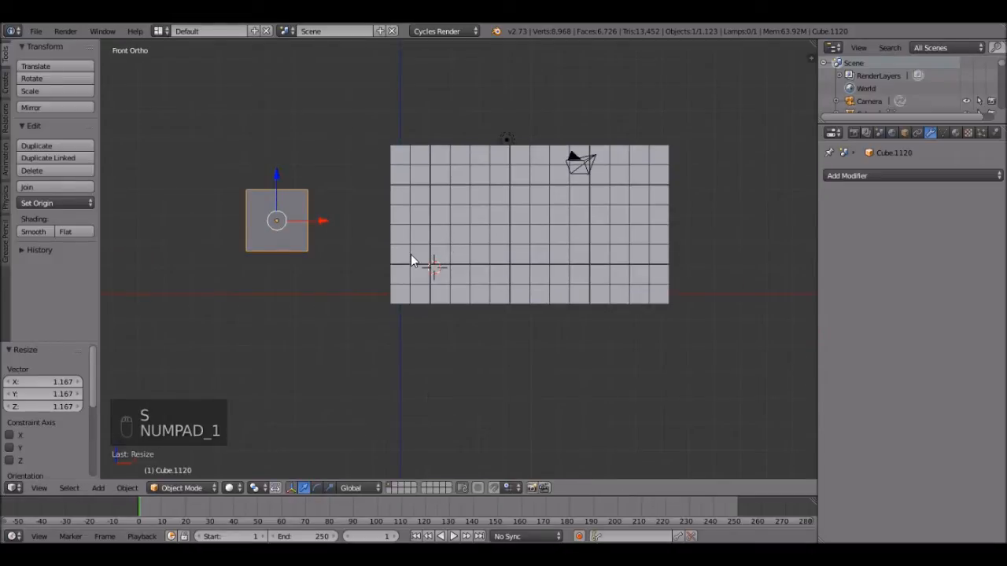
pyautogui.press('i')
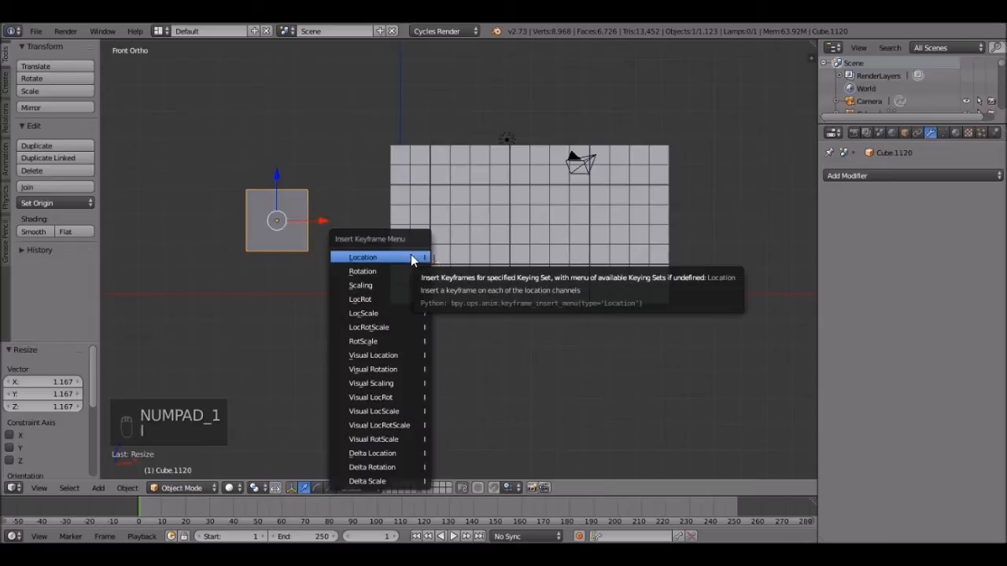
pyautogui.click(363, 257)
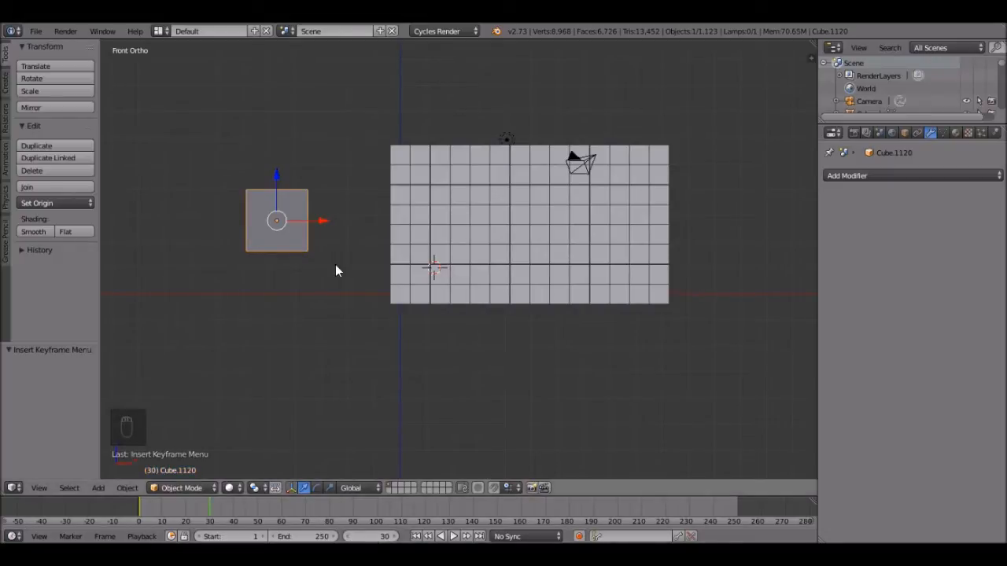
pyautogui.press('g')
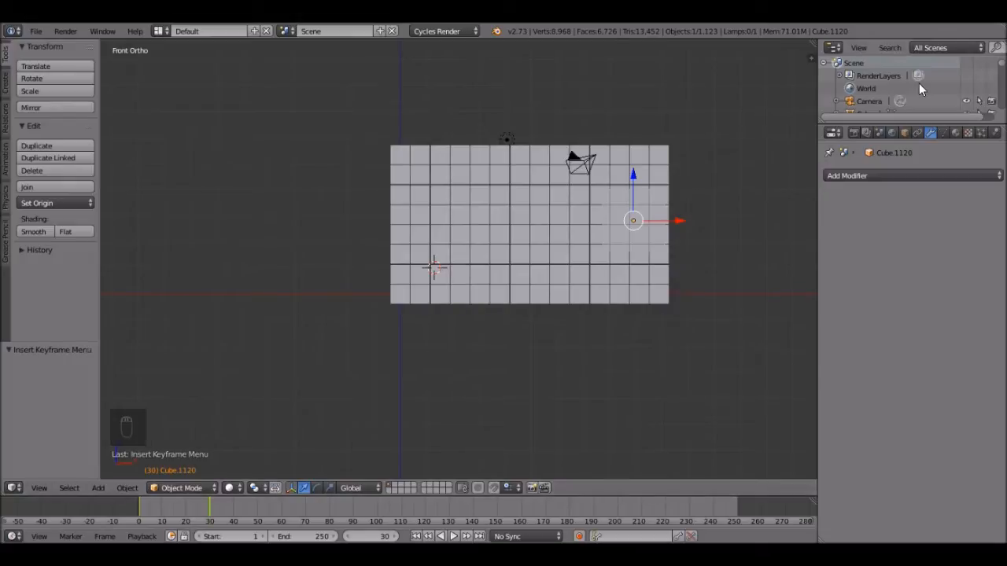
pyautogui.moveTo(912, 70)
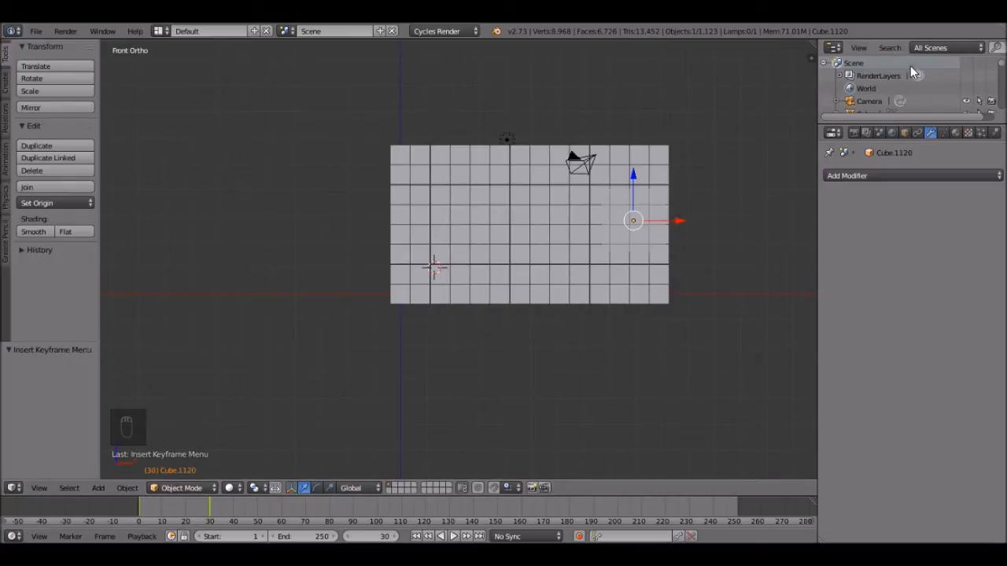
pyautogui.moveTo(905, 92)
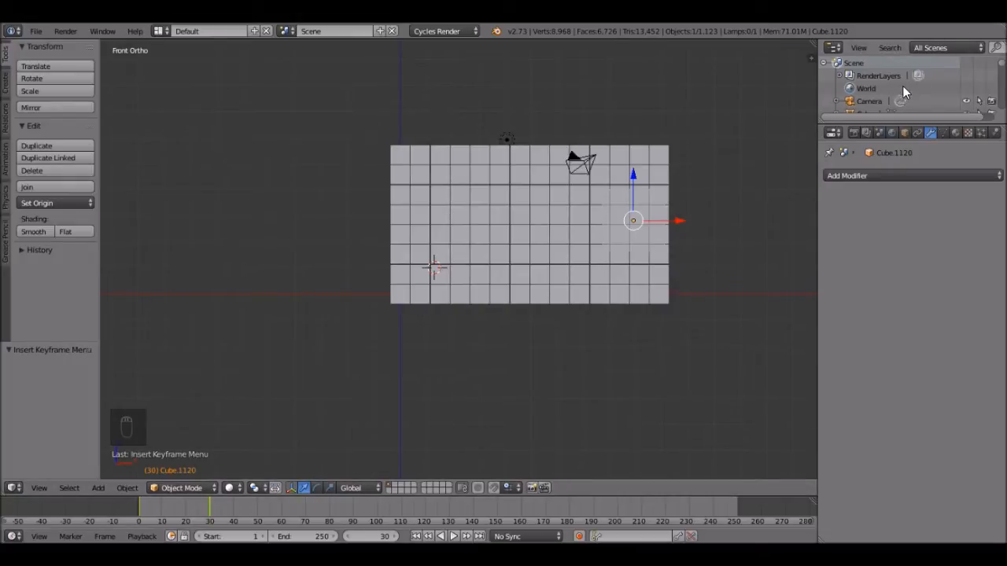
# - Centre the viewport on Cube.1120 inside the block's right side
pyautogui.press('NUMPAD_PERIOD')
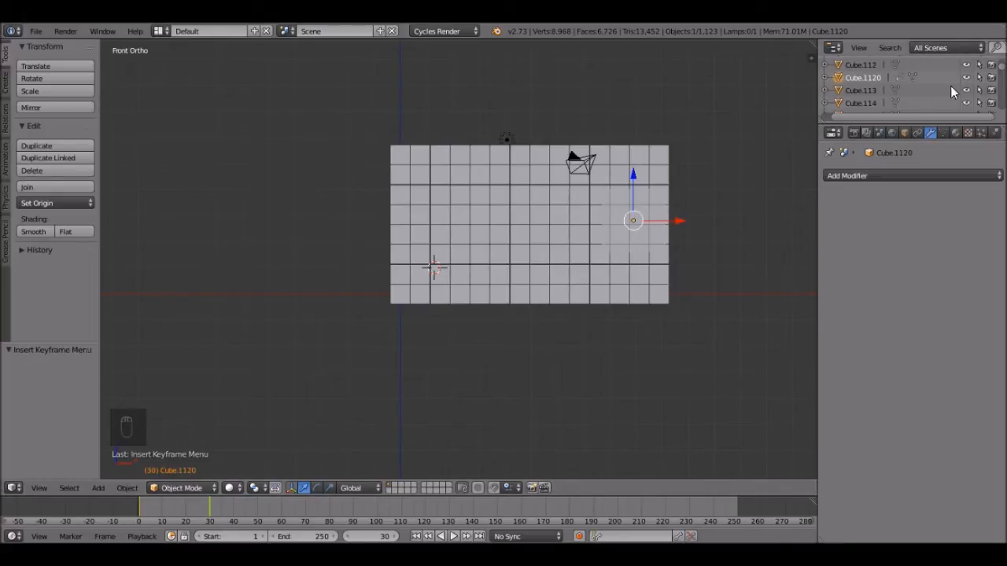
pyautogui.moveTo(629, 246)
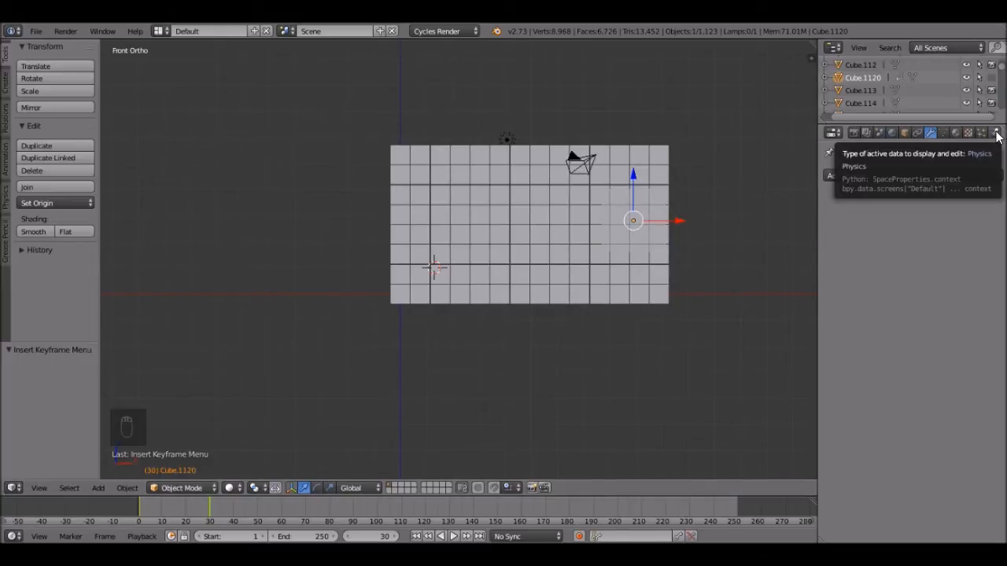
# - Give Cube.1120 an active rigid body with Animated enabled
pyautogui.click(994, 132)
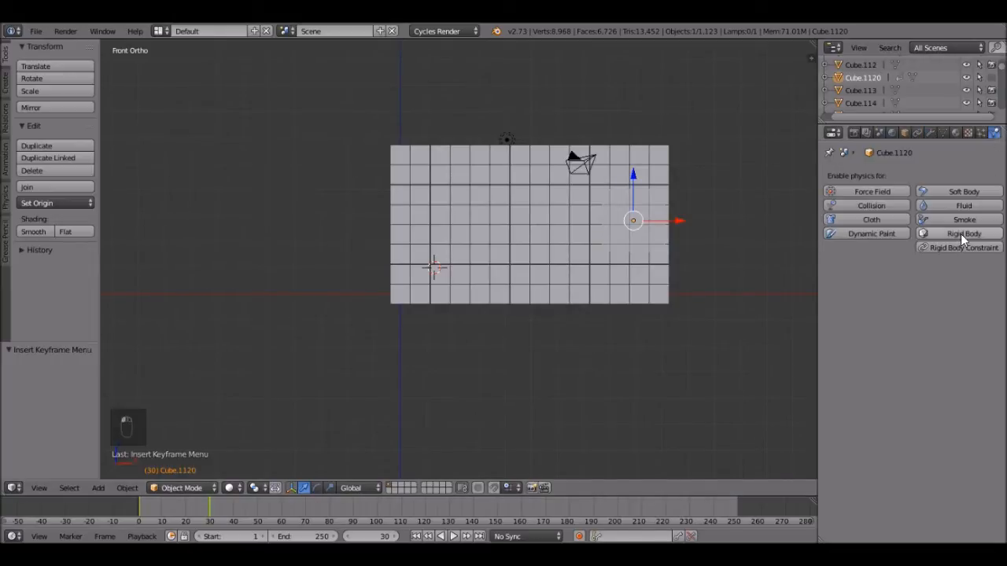
pyautogui.click(962, 233)
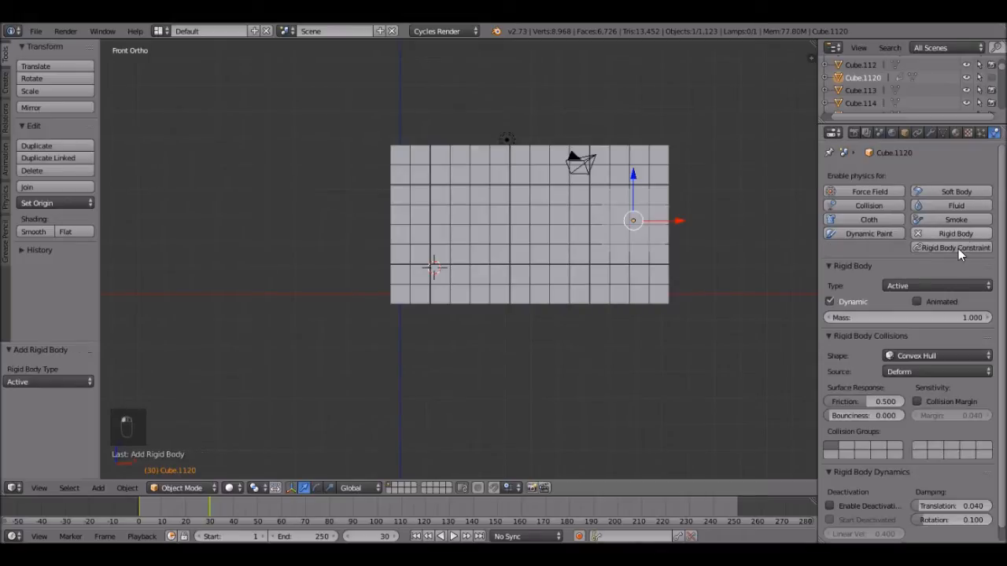
pyautogui.click(916, 301)
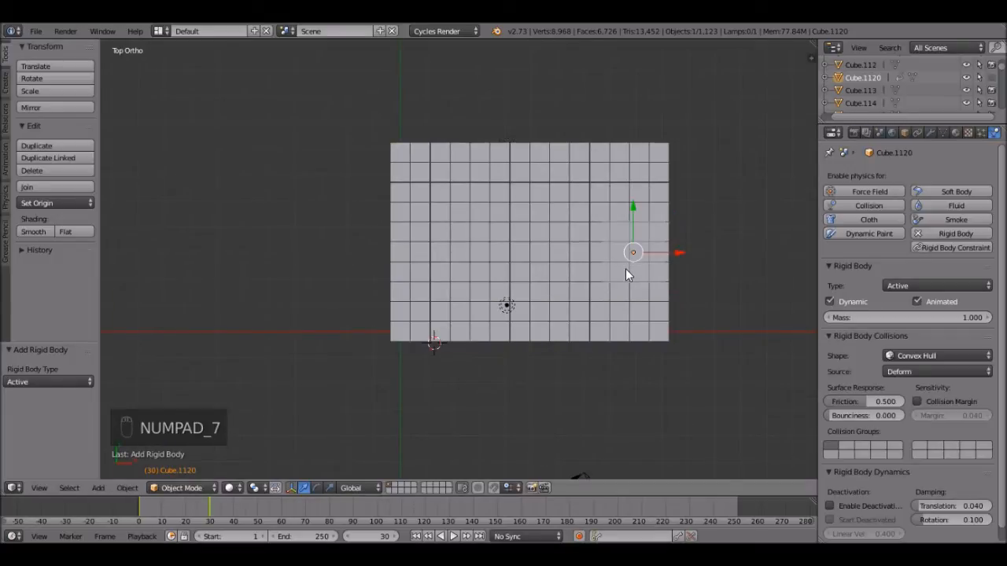
# - Switch to wireframe, locate the lamp among the small cubes, and delete it
pyautogui.press('z')
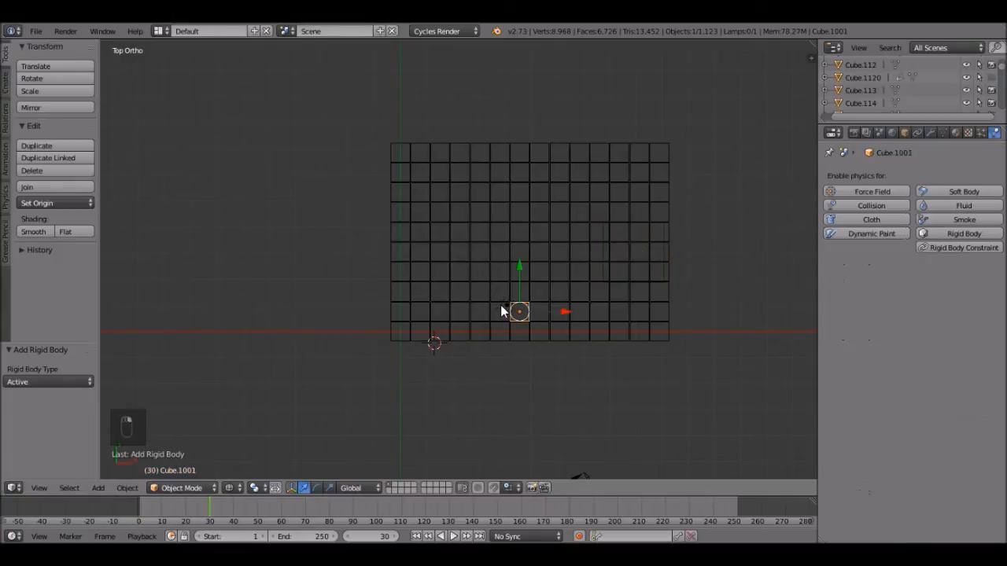
pyautogui.click(499, 312)
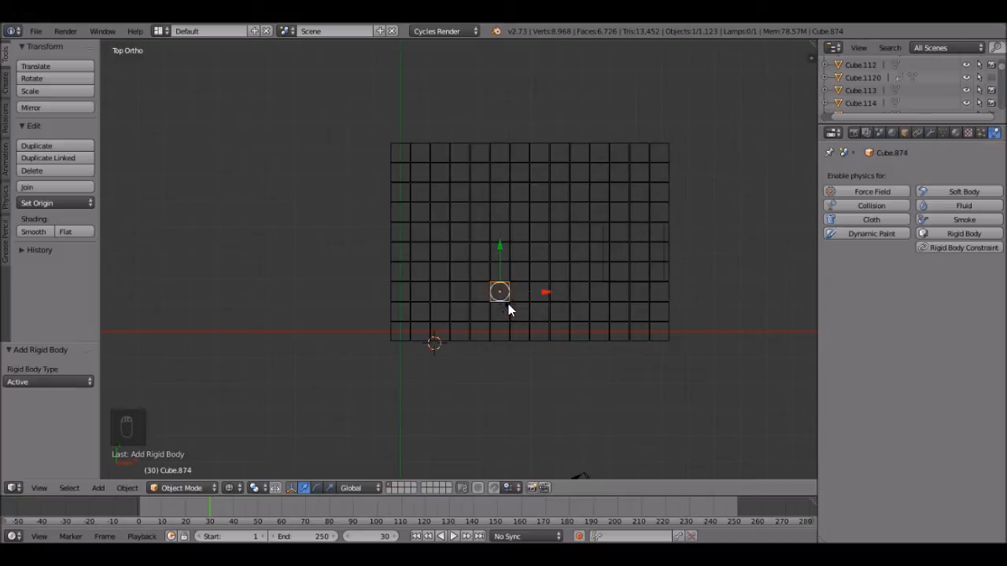
pyautogui.click(519, 312)
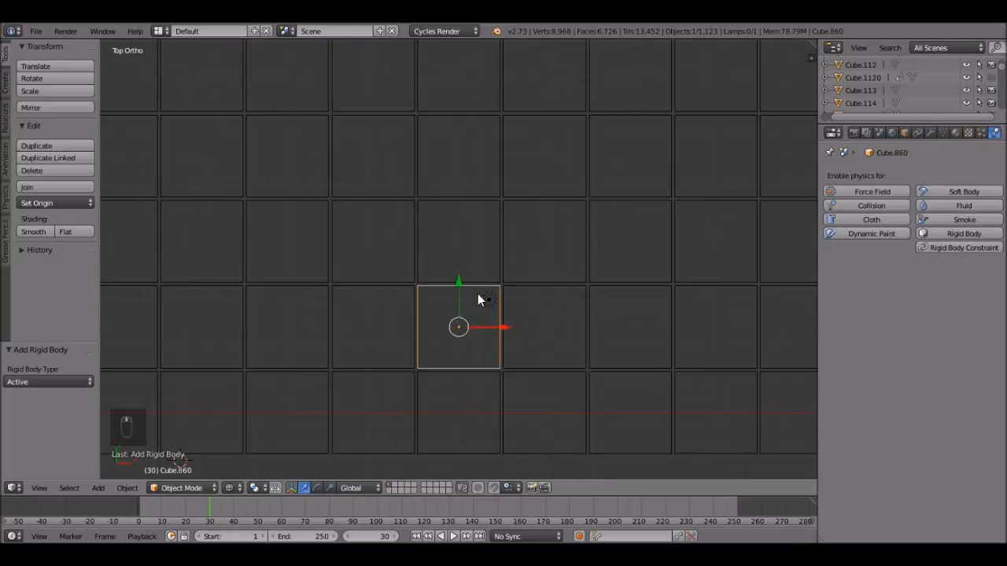
pyautogui.click(489, 299)
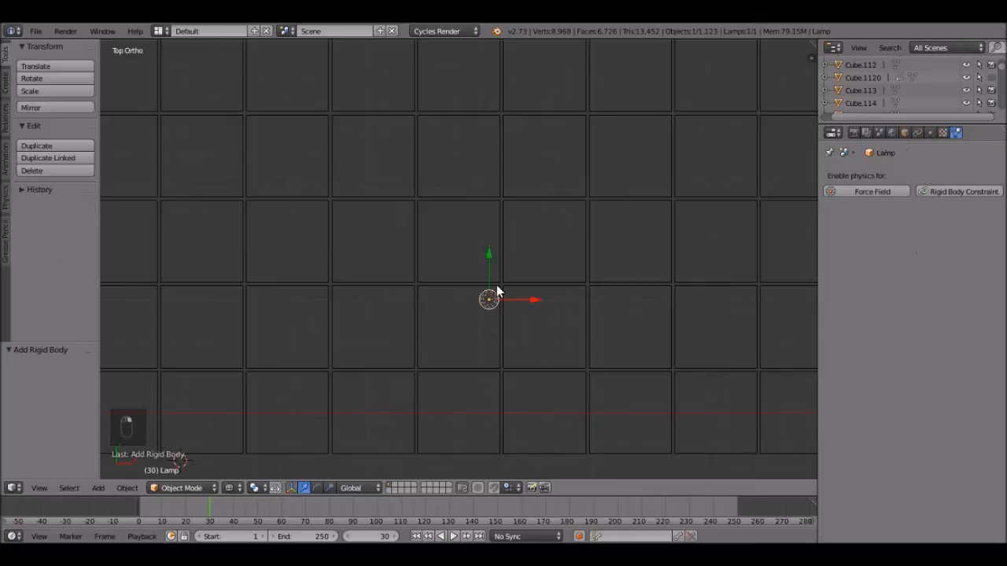
pyautogui.press('x')
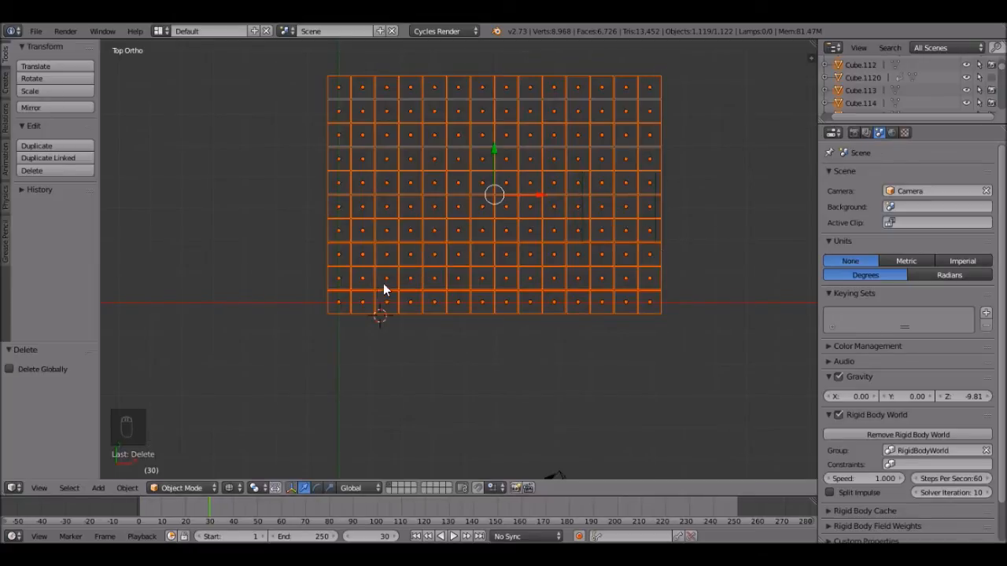
pyautogui.moveTo(334, 307)
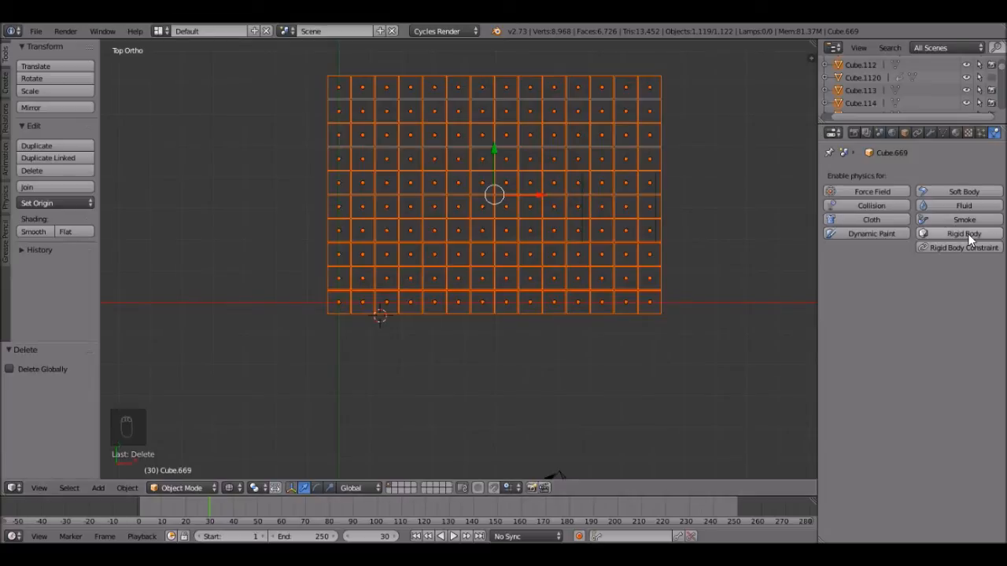
# - Add rigid body physics to the active cube and copy it to all selected cubes
pyautogui.click(961, 233)
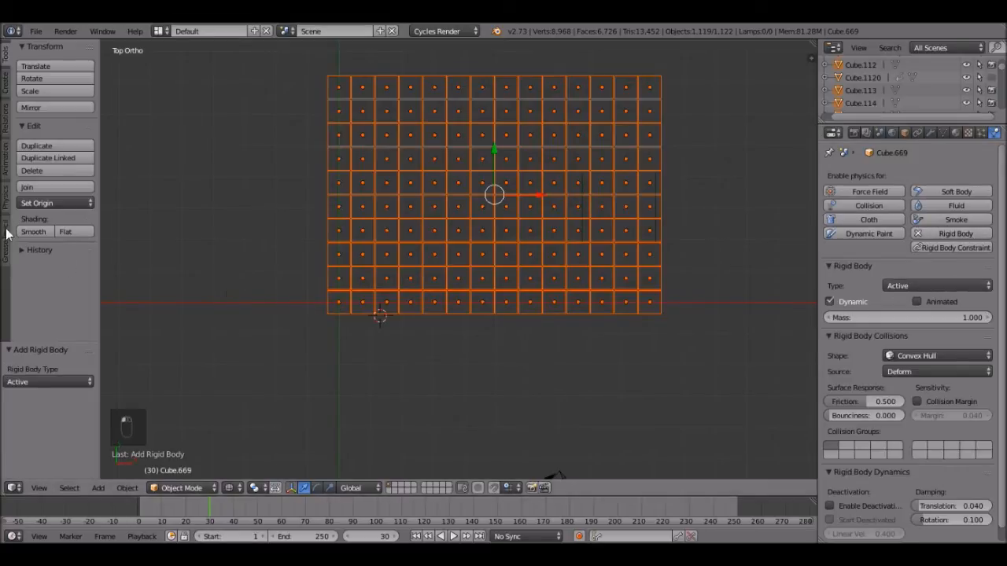
pyautogui.moveTo(8, 206)
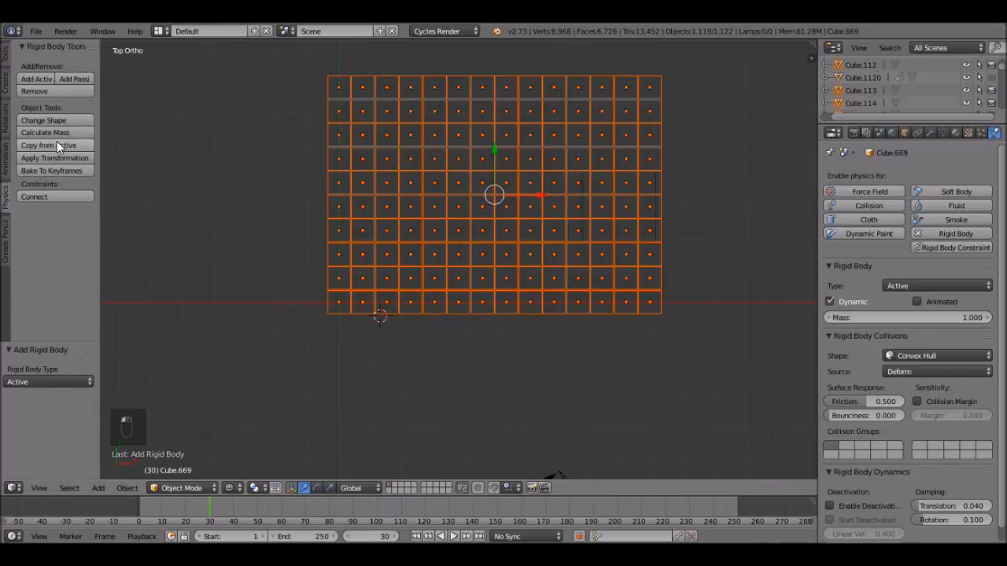
pyautogui.moveTo(48, 144)
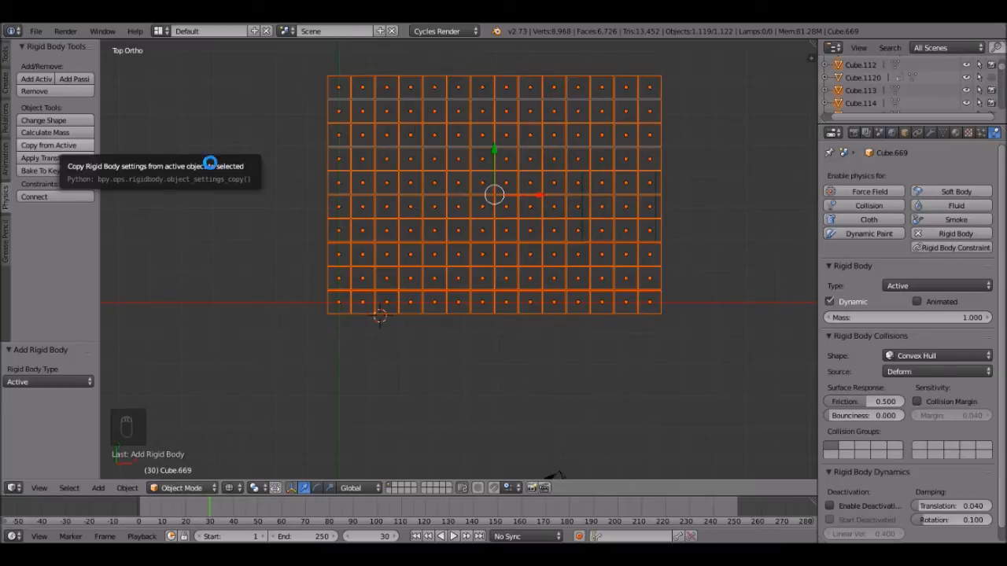
pyautogui.moveTo(846, 288)
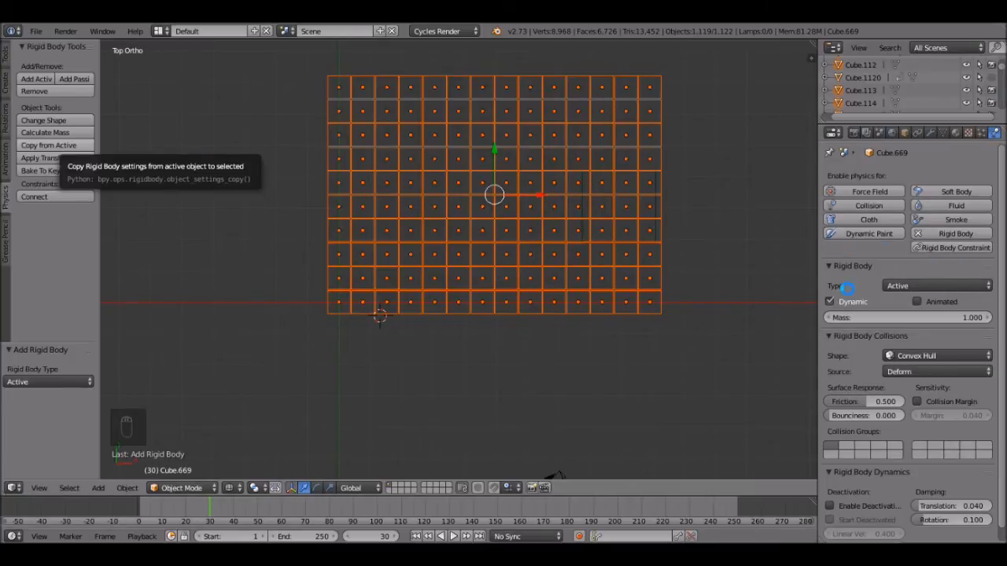
pyautogui.click(48, 145)
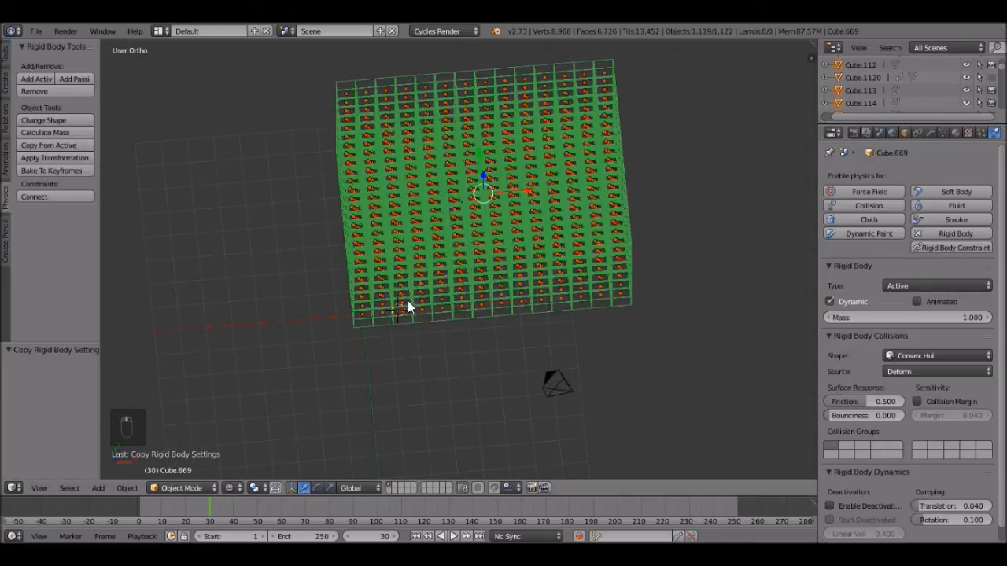
pyautogui.moveTo(409, 307); pyautogui.dragTo(386, 310)
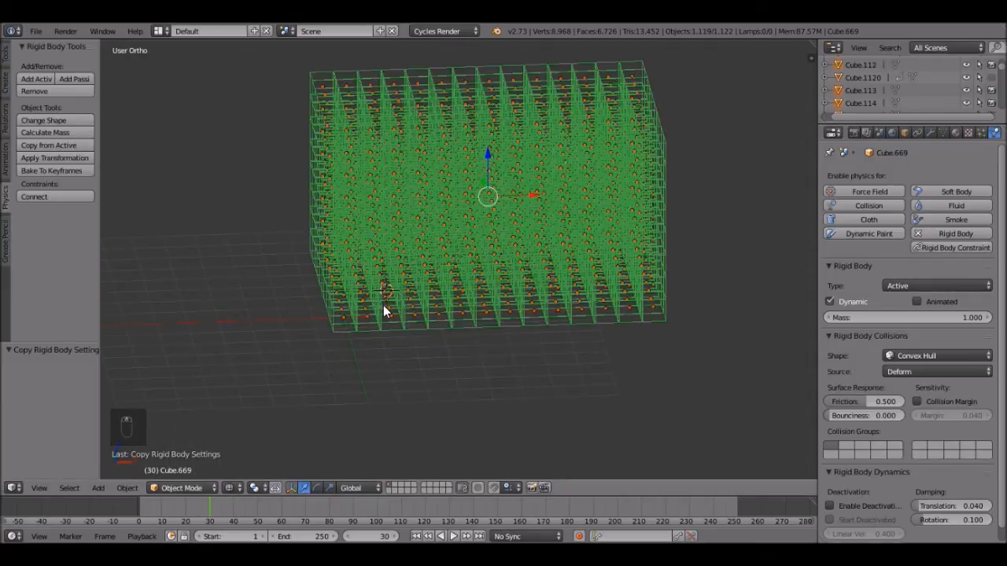
pyautogui.press('shift+c')
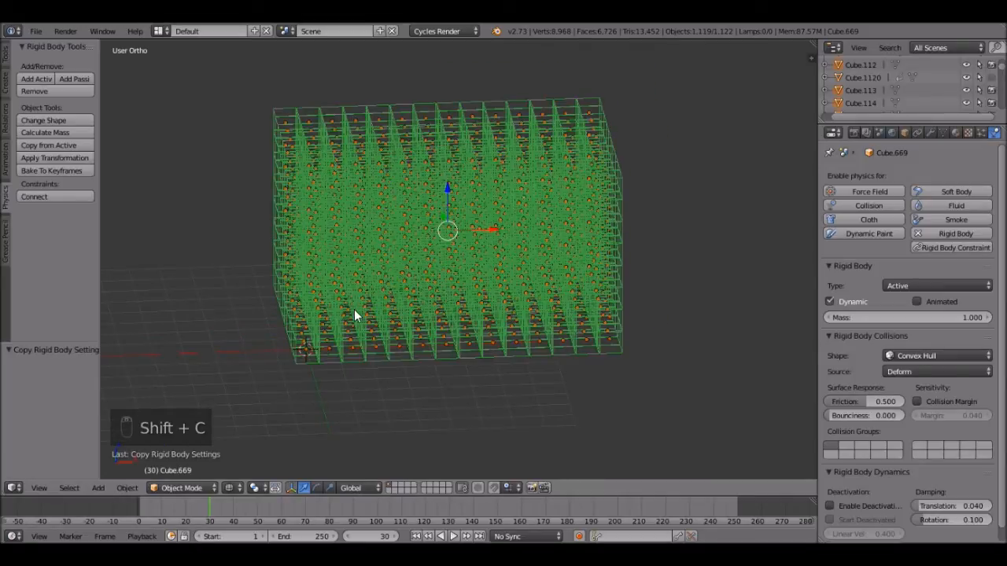
# - Add a mesh plane and enlarge it into a wide ground beneath the cubes
pyautogui.press('shift+a')
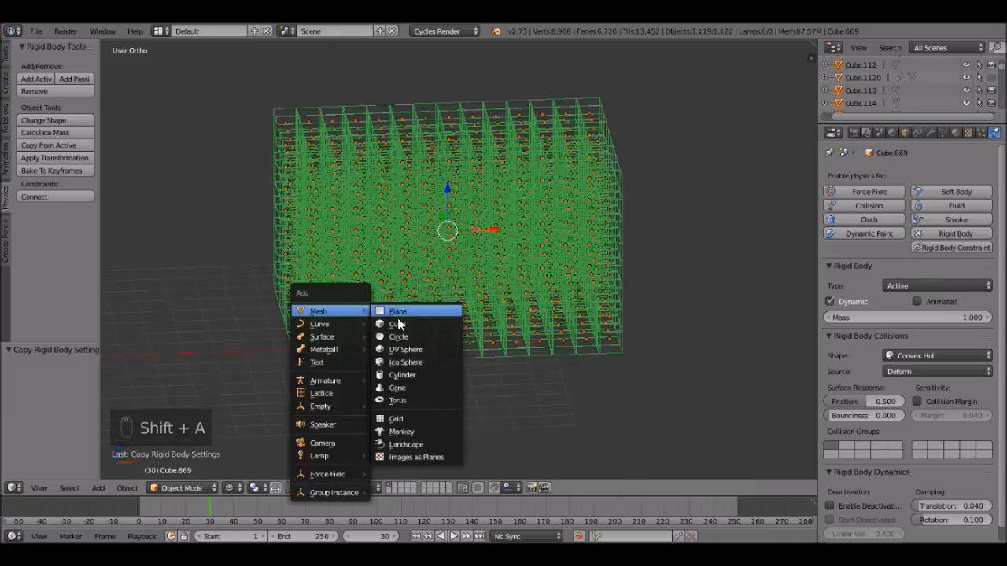
pyautogui.click(397, 311)
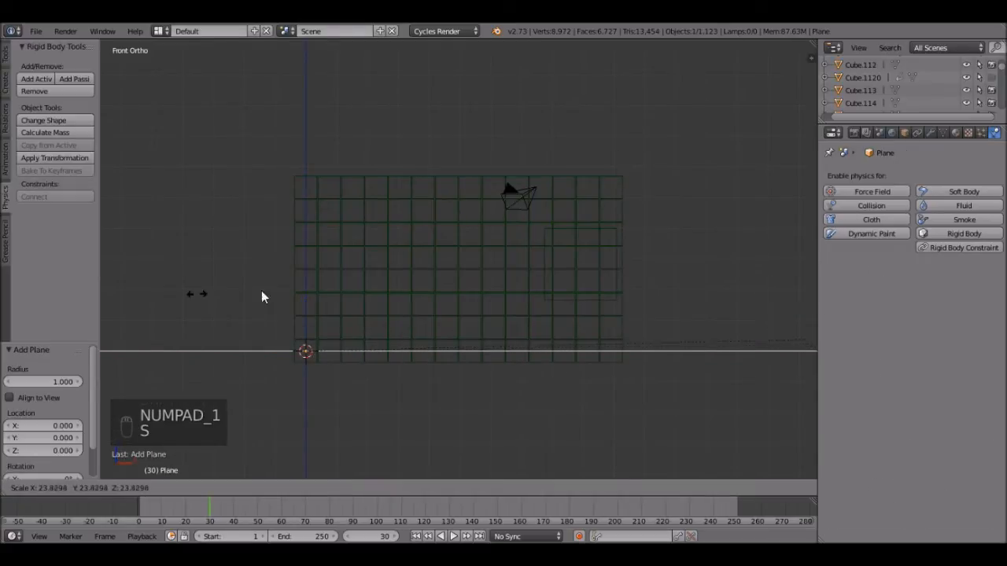
pyautogui.press('g')
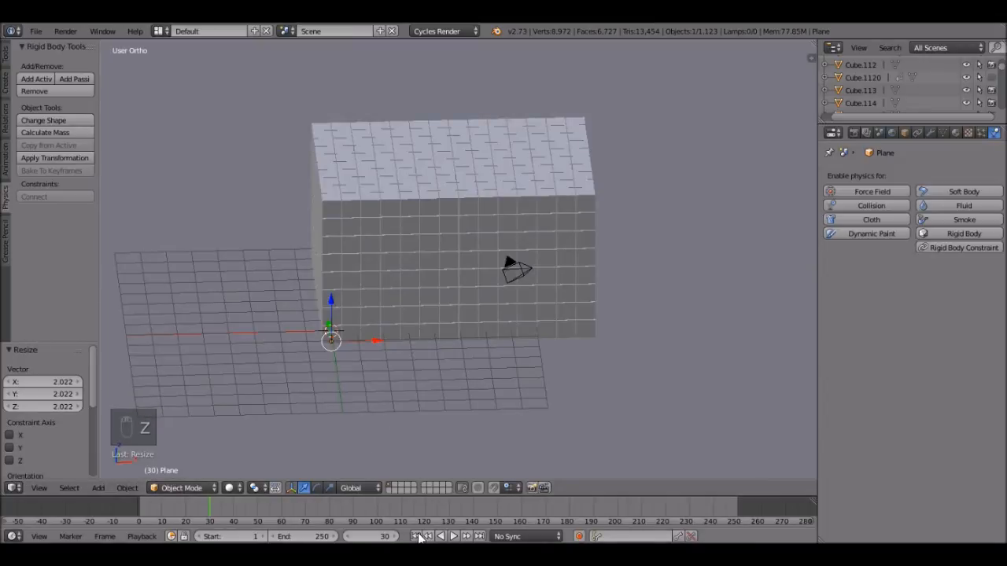
# - Rewind to frame one, make the plane a Passive rigid body, and replay the simulation
pyautogui.click(415, 537)
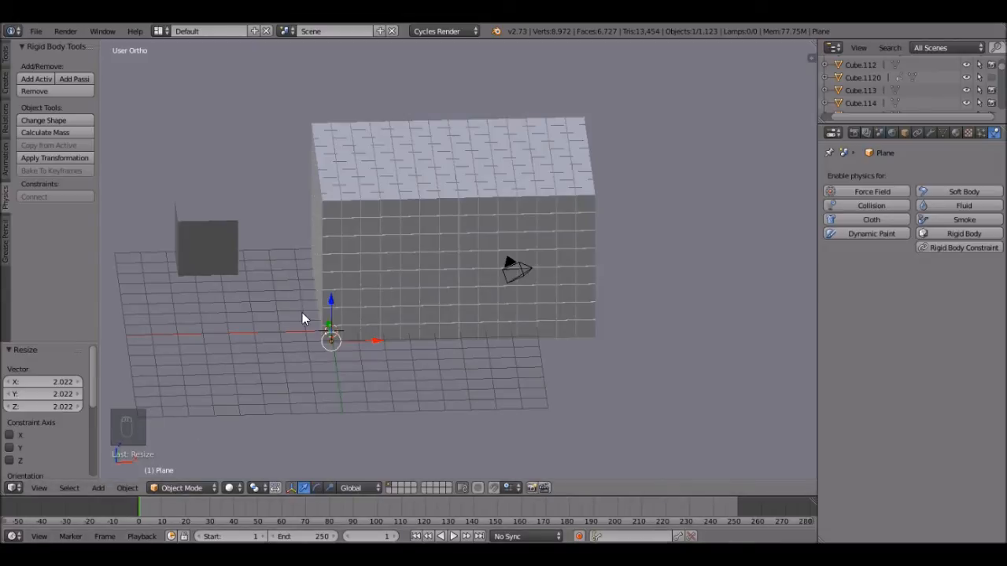
pyautogui.moveTo(453, 302)
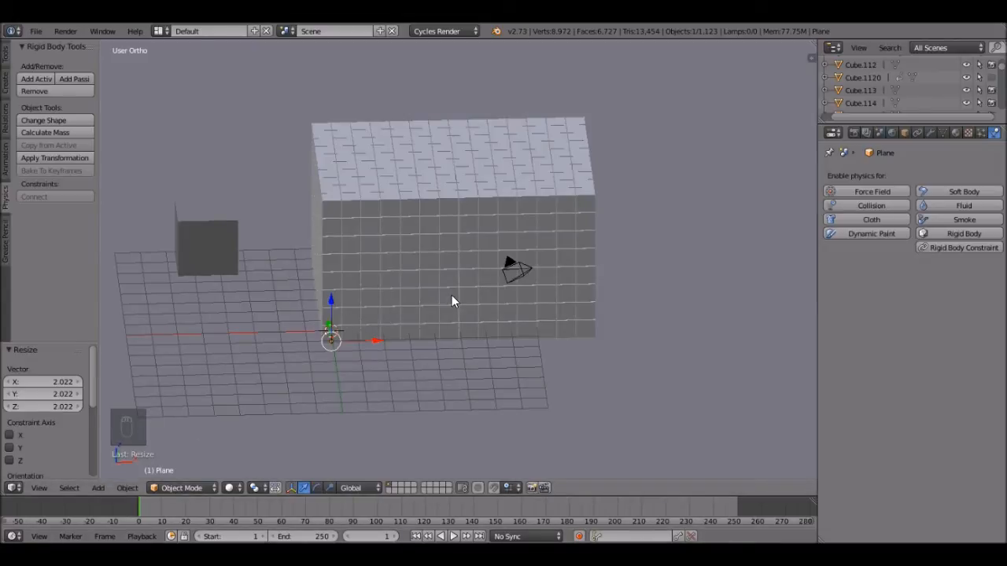
pyautogui.press('alt+a')
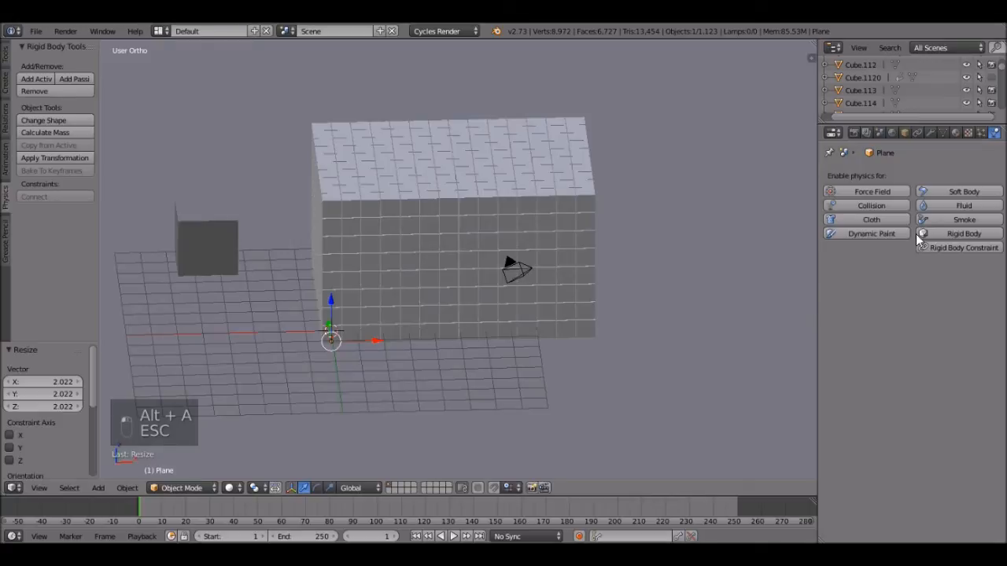
pyautogui.click(964, 233)
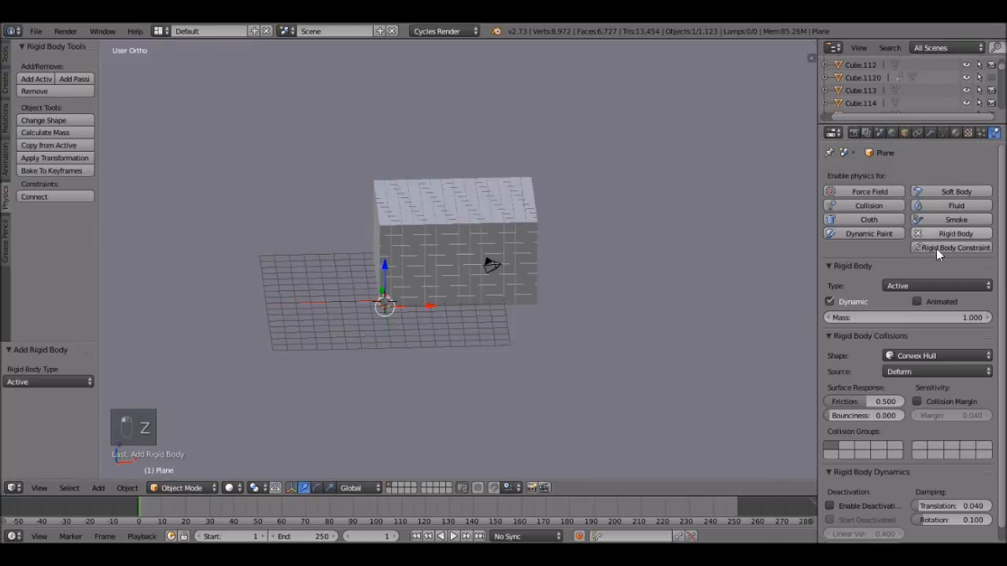
pyautogui.click(936, 285)
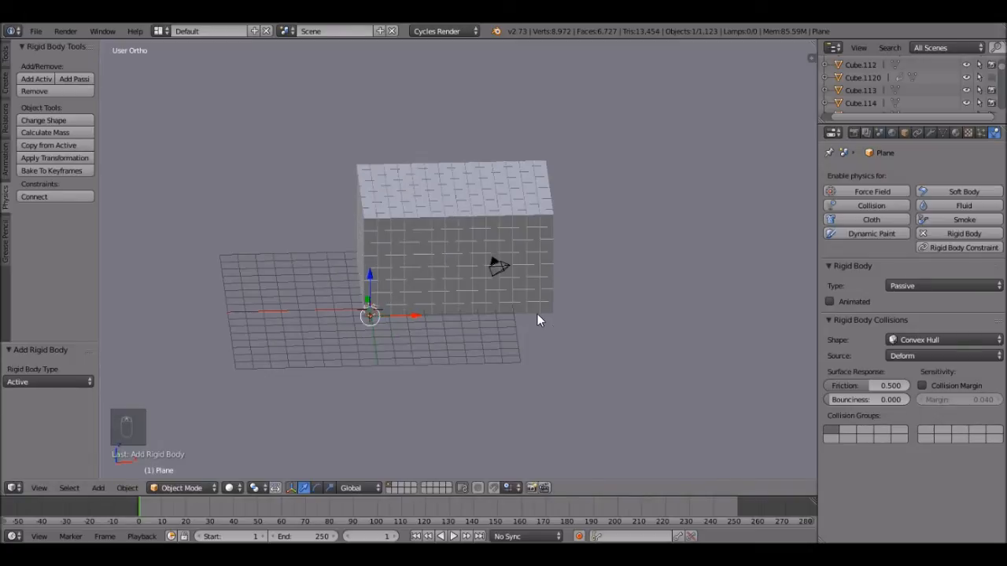
pyautogui.press('alt+a')
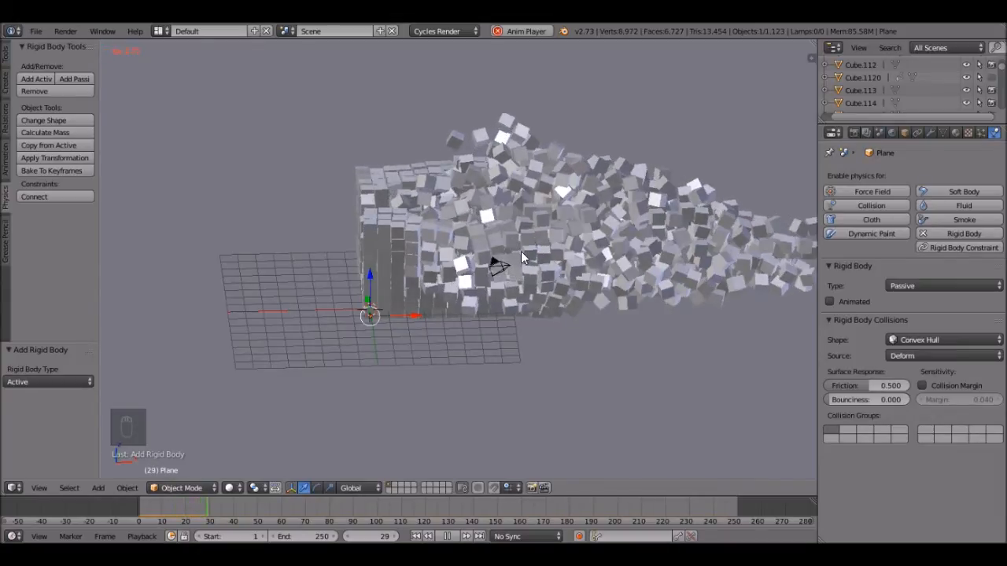
# - Stop the simulation playback while the cubes are mid-scatter
pyautogui.press('a')
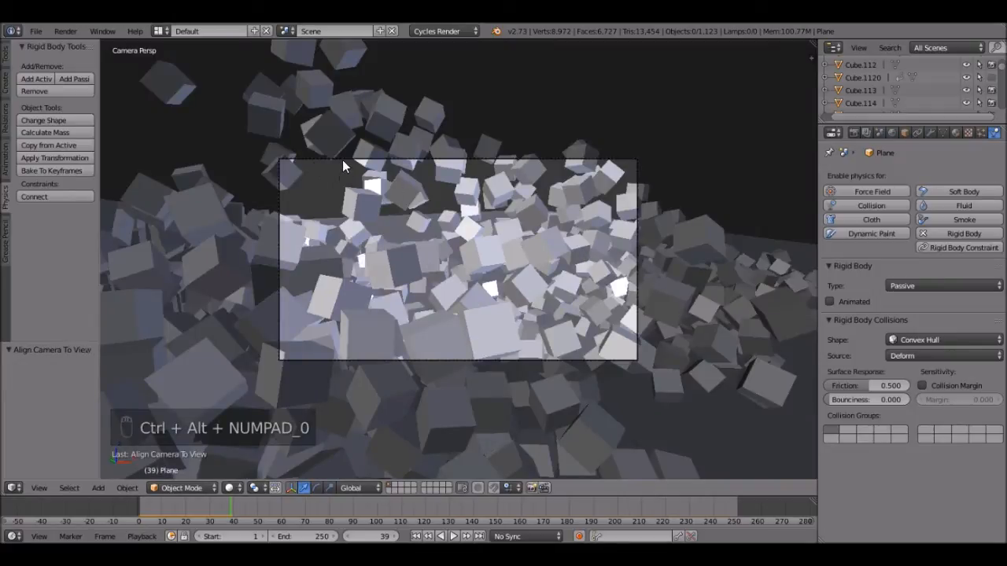
pyautogui.moveTo(516, 234)
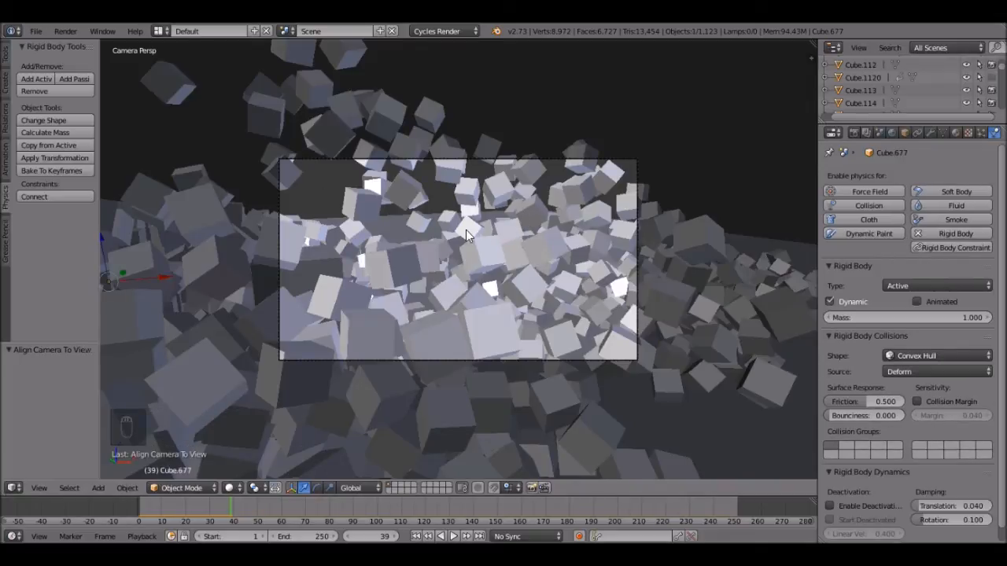
# - Reposition the camera to frame the cubes bursting outward
pyautogui.press('g')
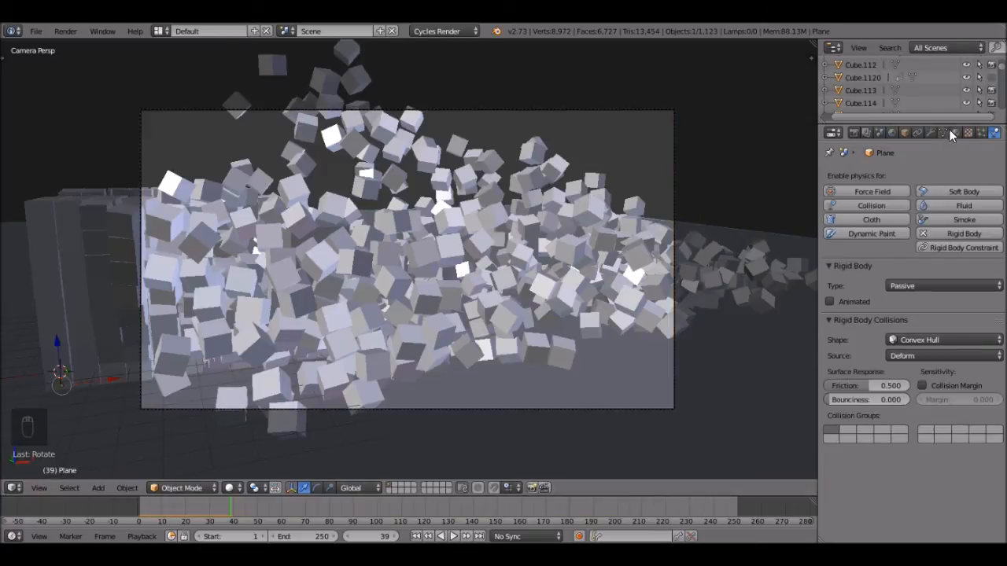
# - Give the plane a Mix Shader material of Diffuse and Glossy BSDF, weighted toward glossy
pyautogui.click(954, 132)
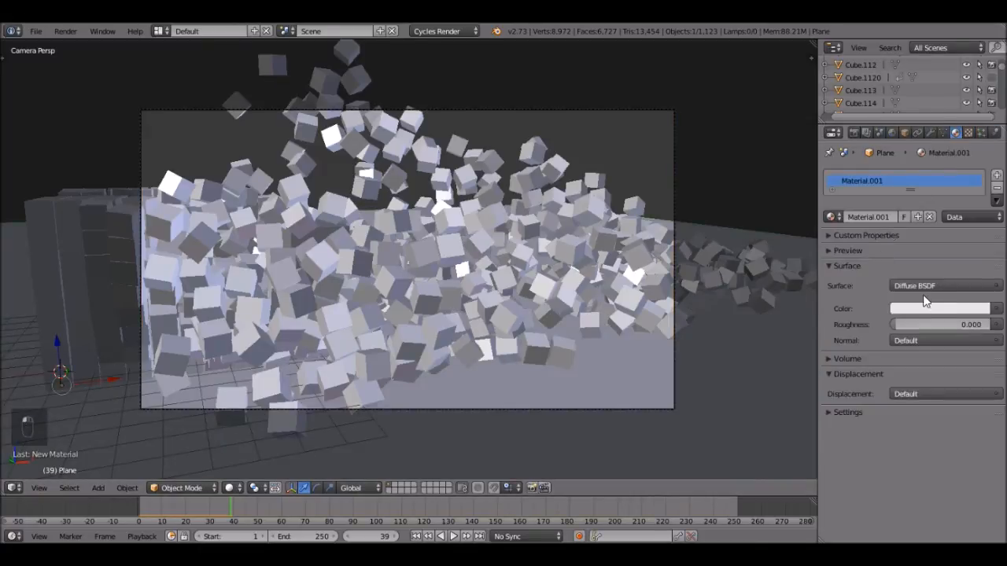
pyautogui.click(944, 286)
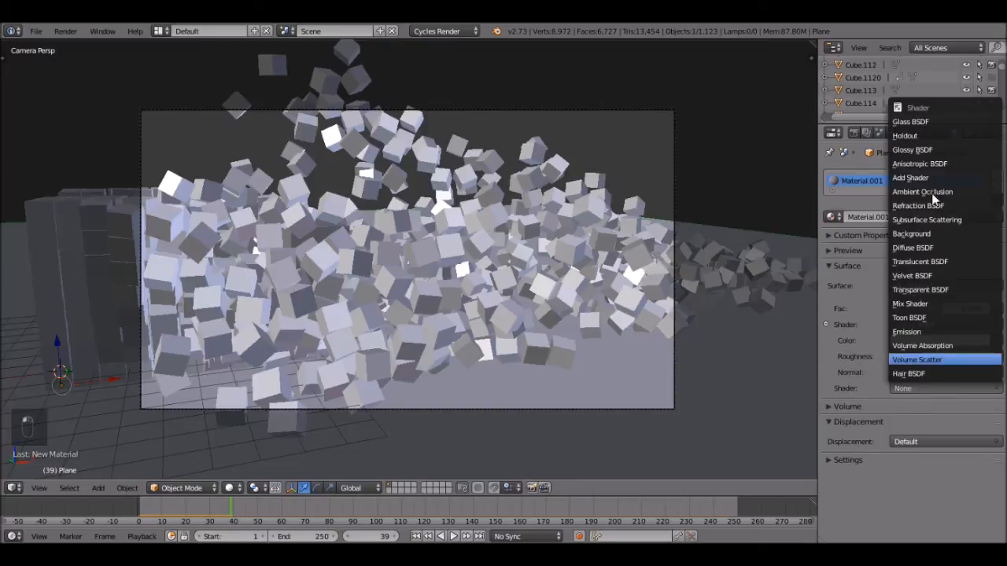
pyautogui.click(910, 304)
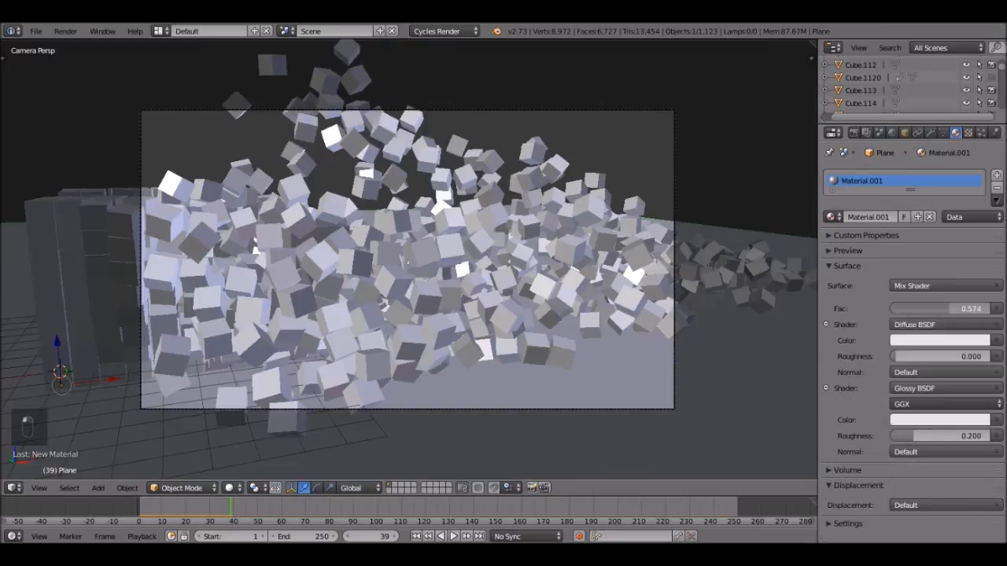
pyautogui.moveTo(944, 308); pyautogui.dragTo(975, 308)
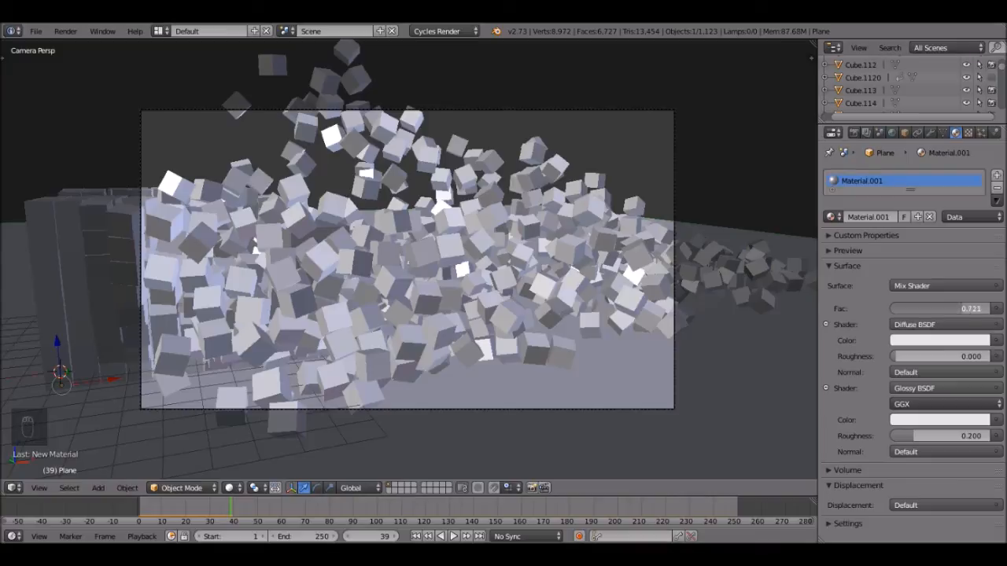
pyautogui.press('shift+a')
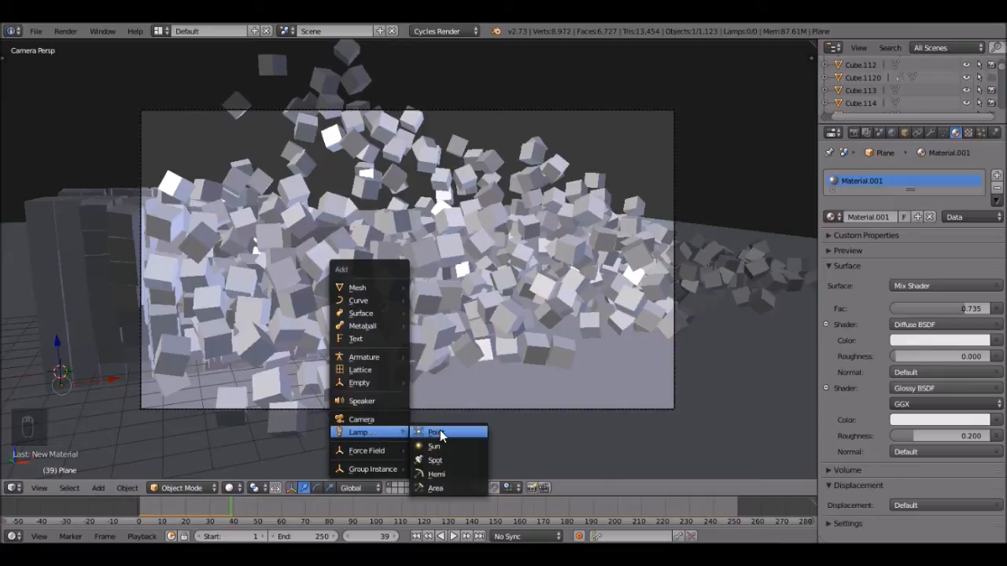
# - Add a point lamp with strength 3000, then view the World and Render settings
pyautogui.click(434, 432)
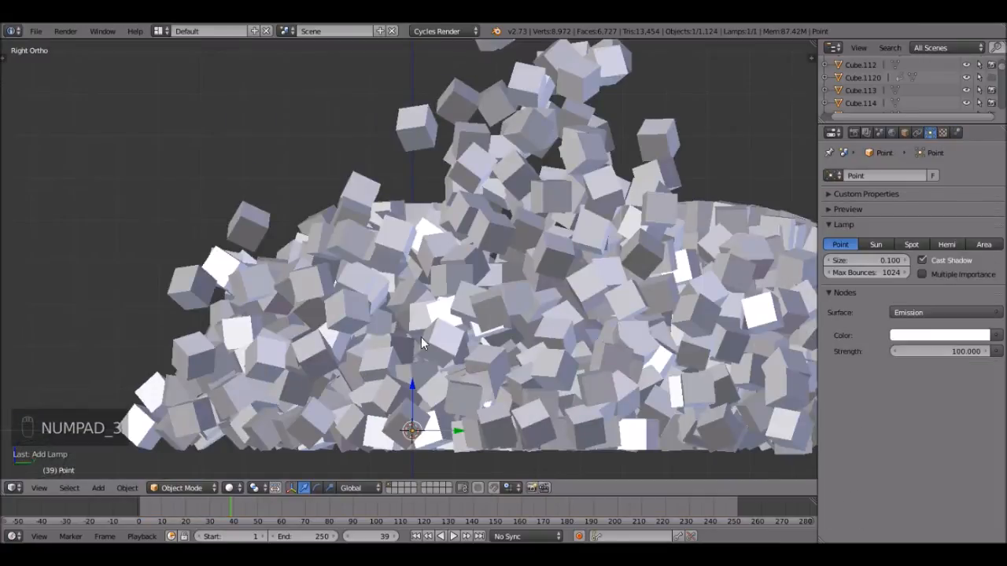
pyautogui.press('g')
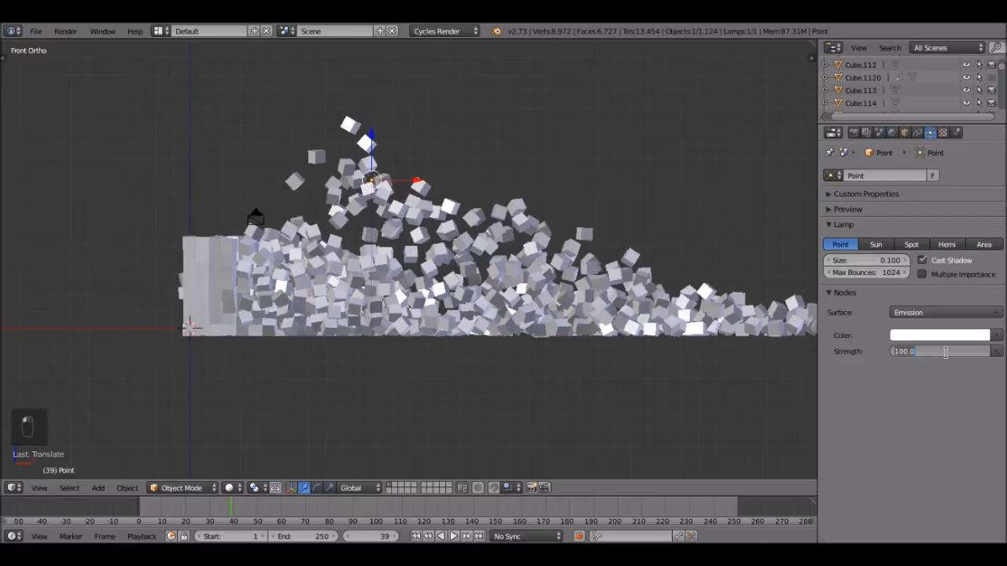
pyautogui.press('NUMPAD_0')
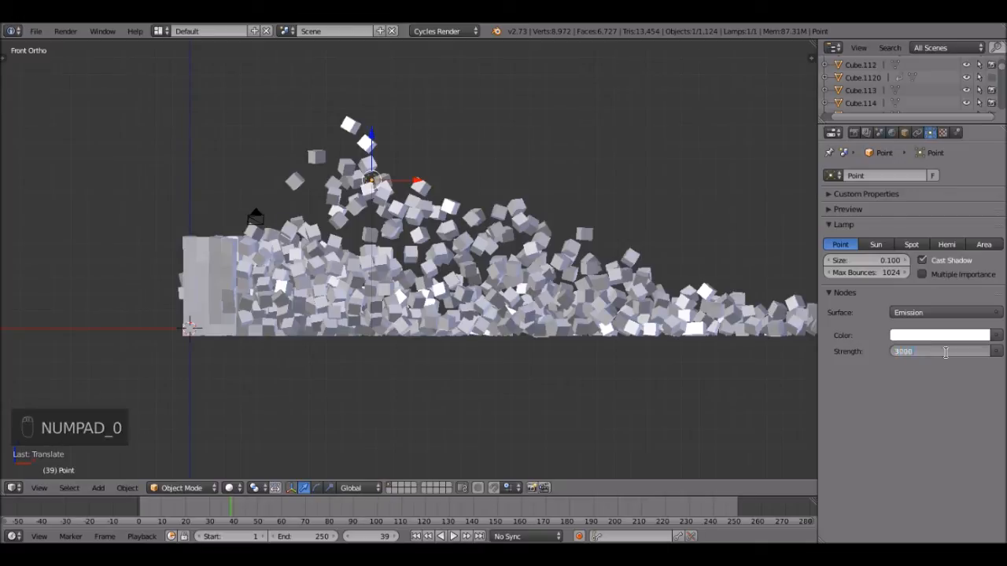
pyautogui.click(940, 335)
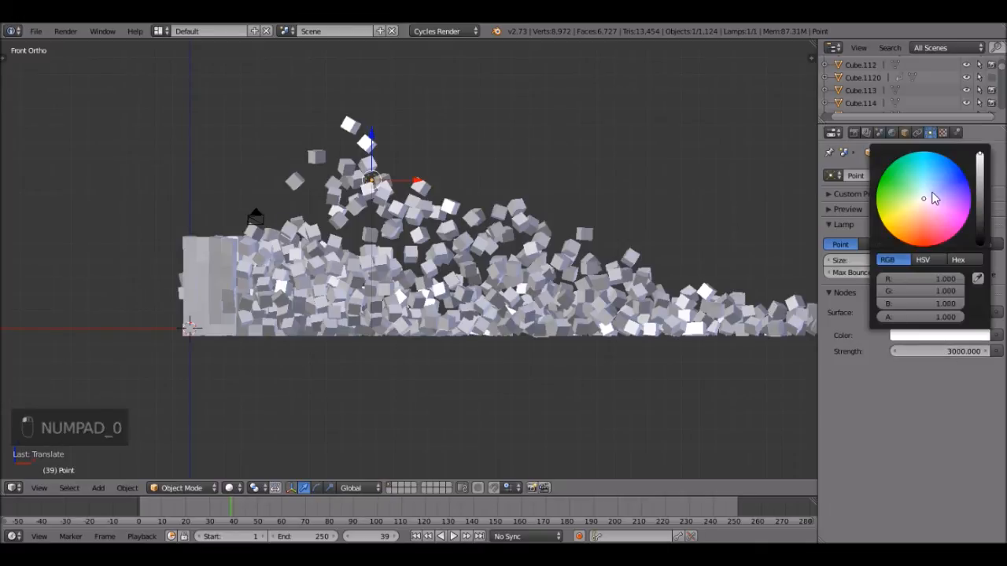
pyautogui.click(929, 190)
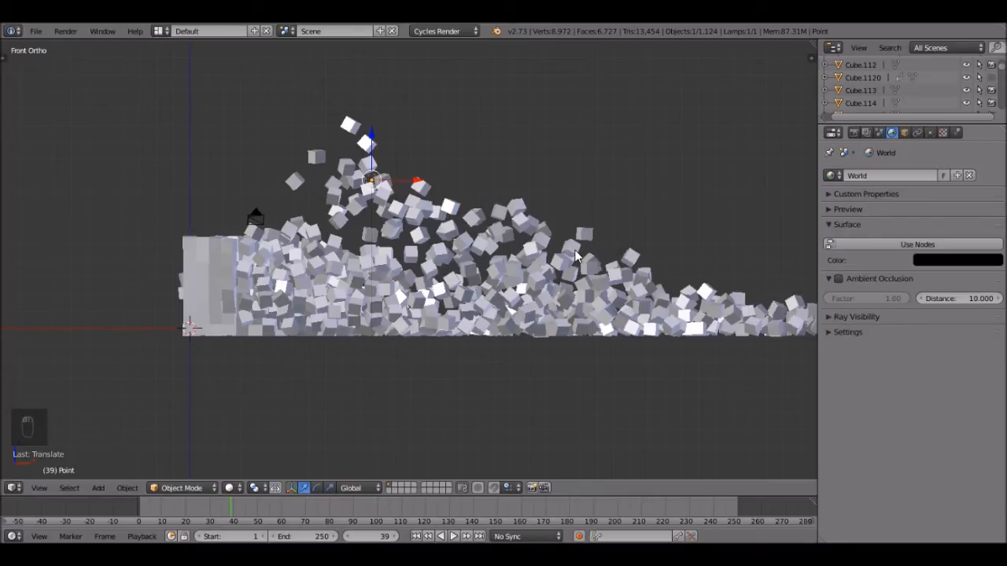
pyautogui.click(831, 132)
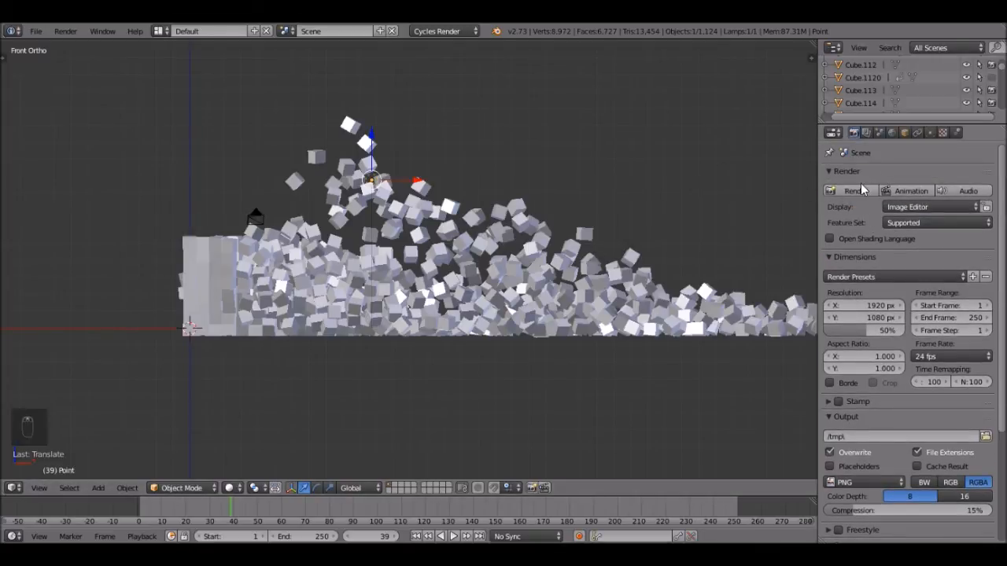
# - Render the current frame of green cubes over the glossy floor
pyautogui.click(851, 191)
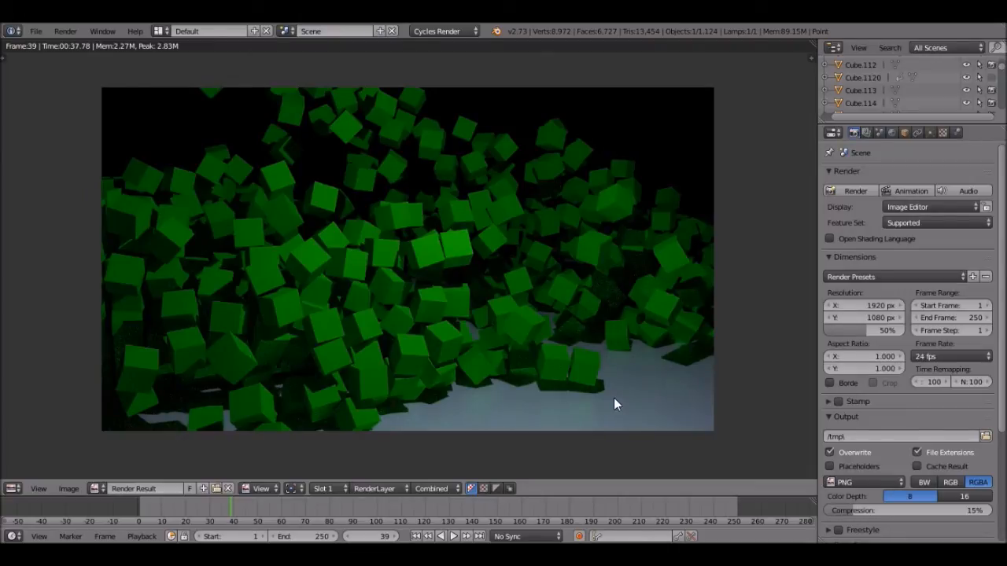
pyautogui.moveTo(518, 307)
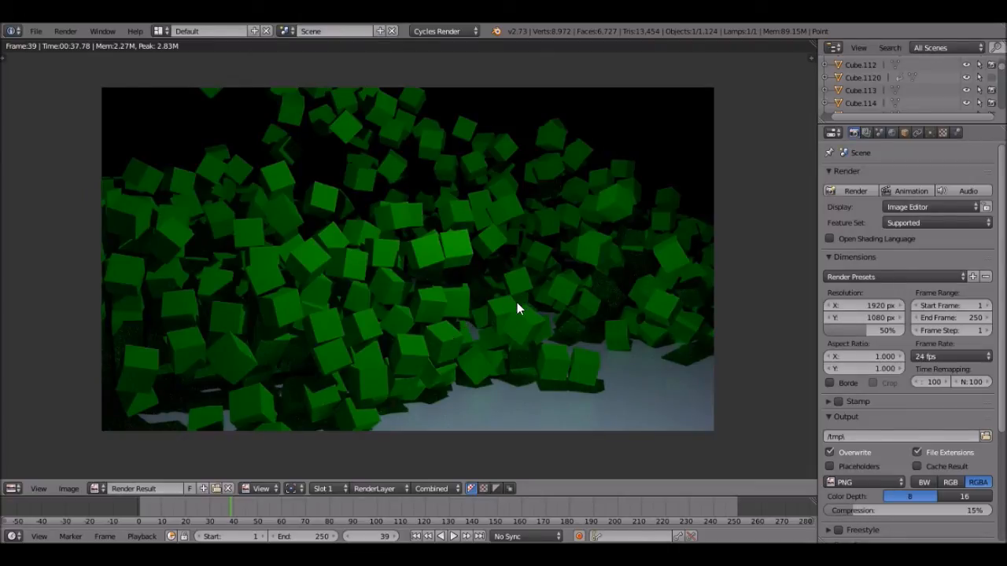
pyautogui.moveTo(747, 279)
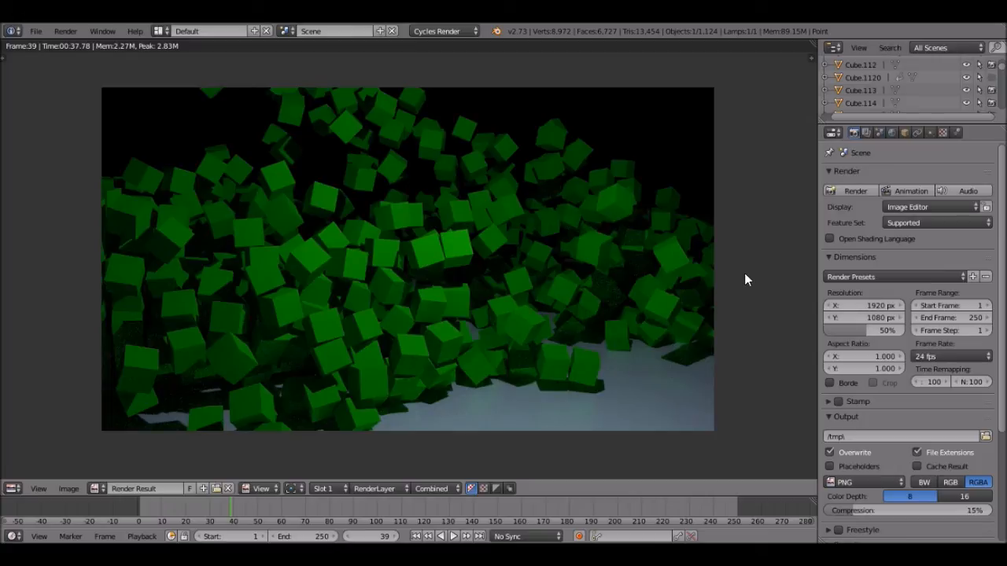
pyautogui.moveTo(871, 330)
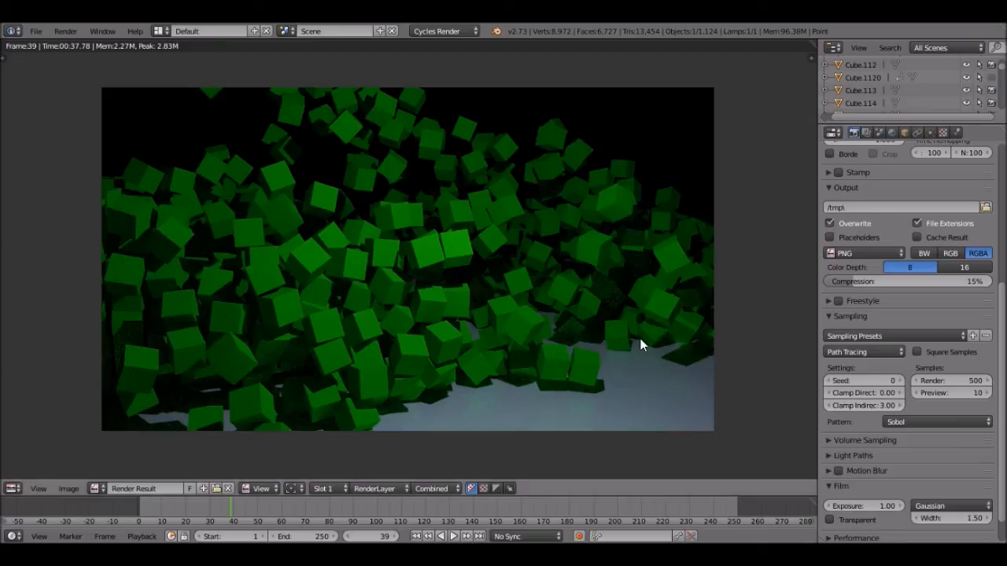
pyautogui.moveTo(958, 344)
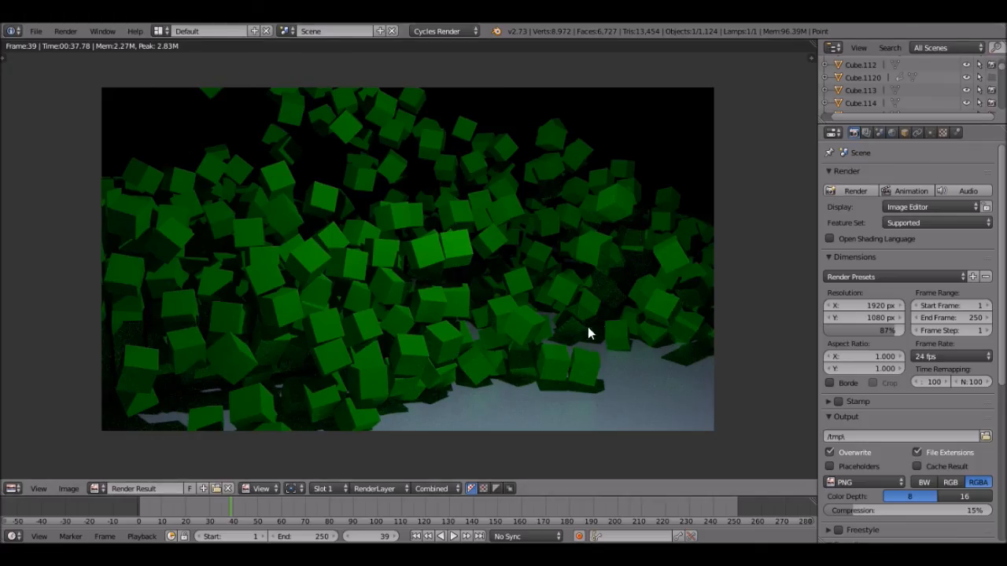
pyautogui.moveTo(856, 190)
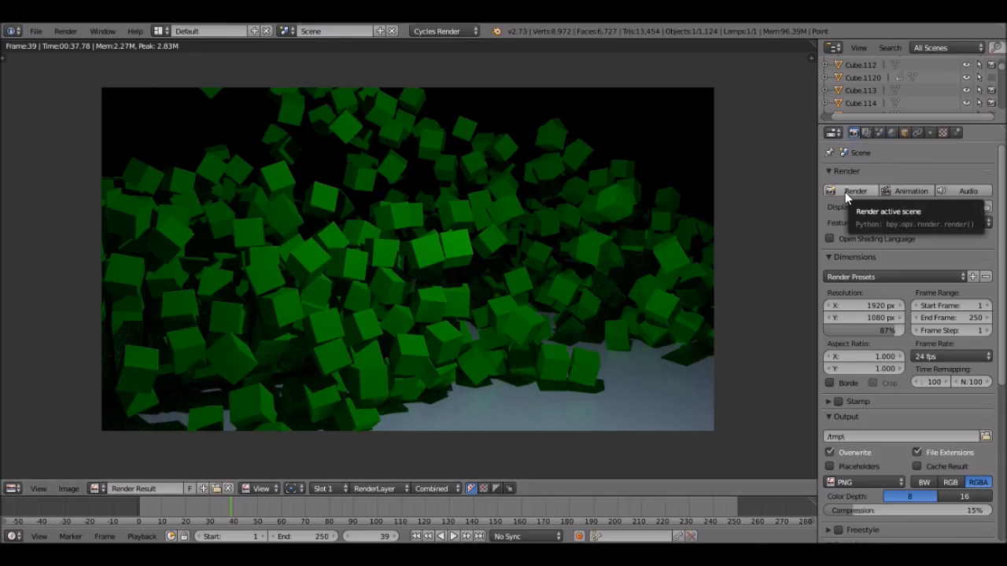
# - Render the frame again at 87% resolution
pyautogui.click(855, 191)
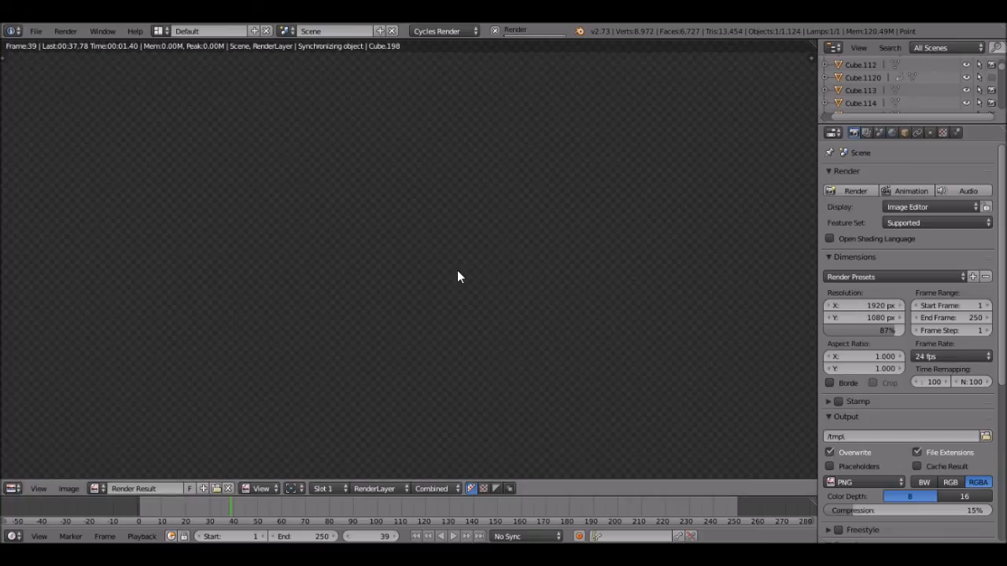
pyautogui.click(850, 190)
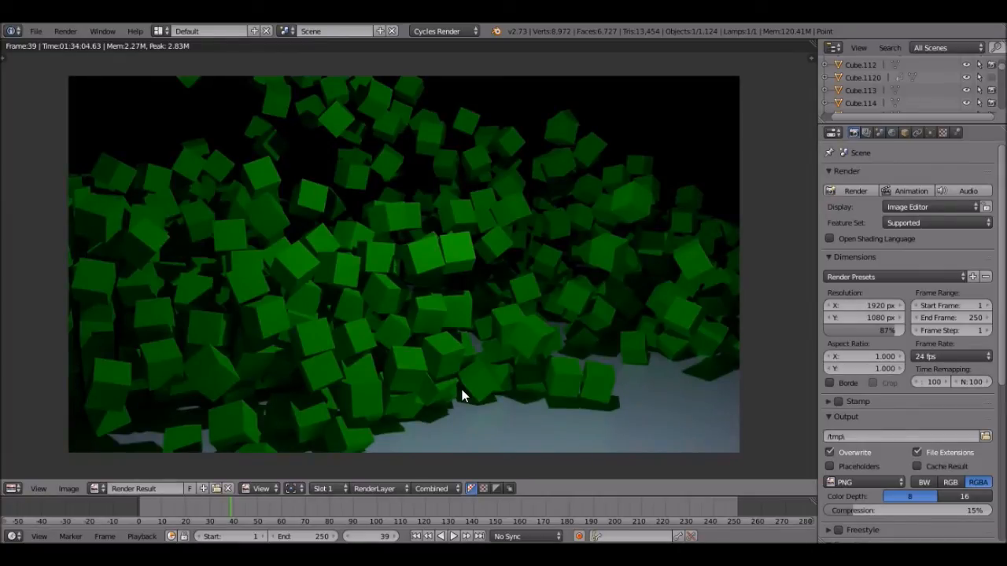
pyautogui.moveTo(271, 185)
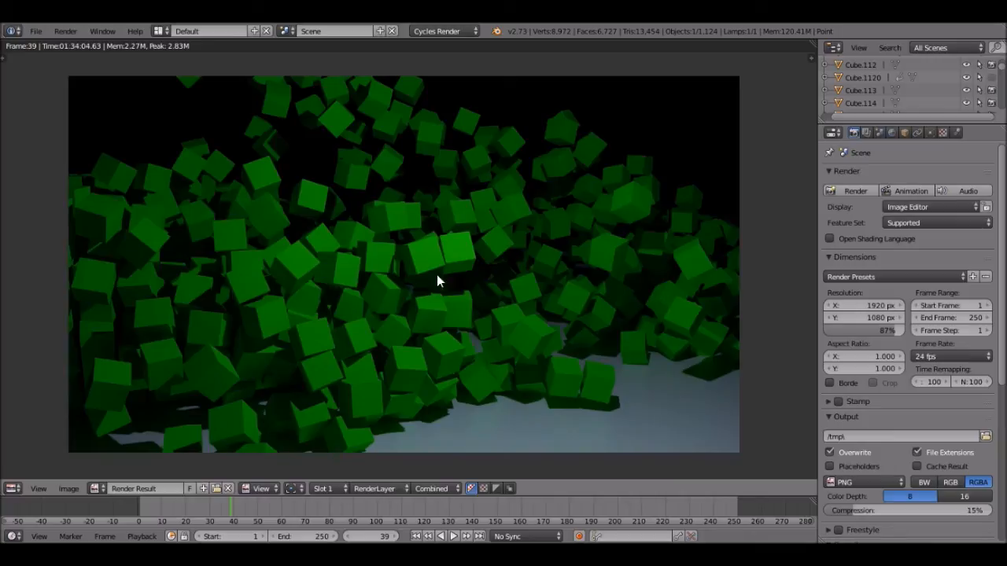
pyautogui.moveTo(911, 305)
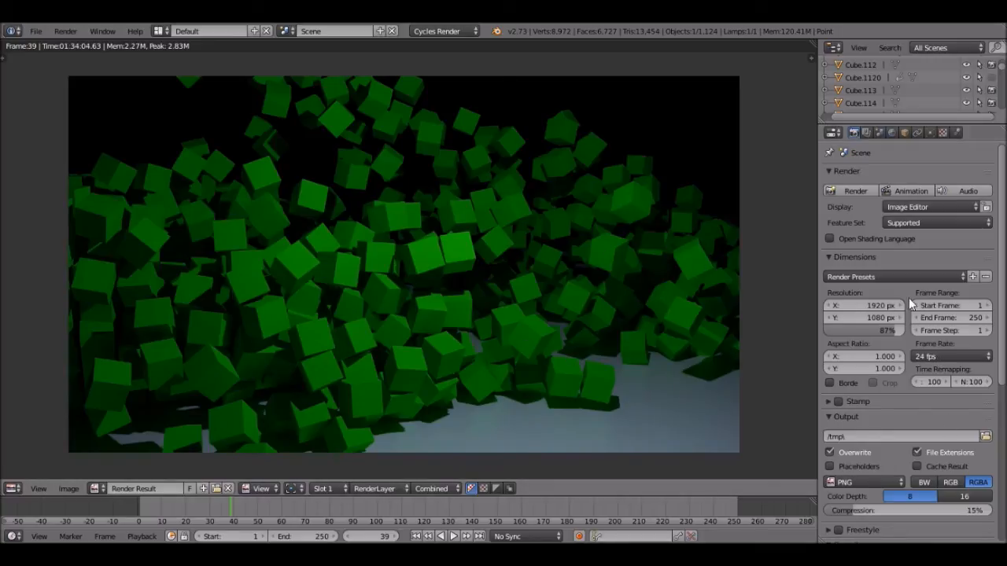
pyautogui.moveTo(331, 270)
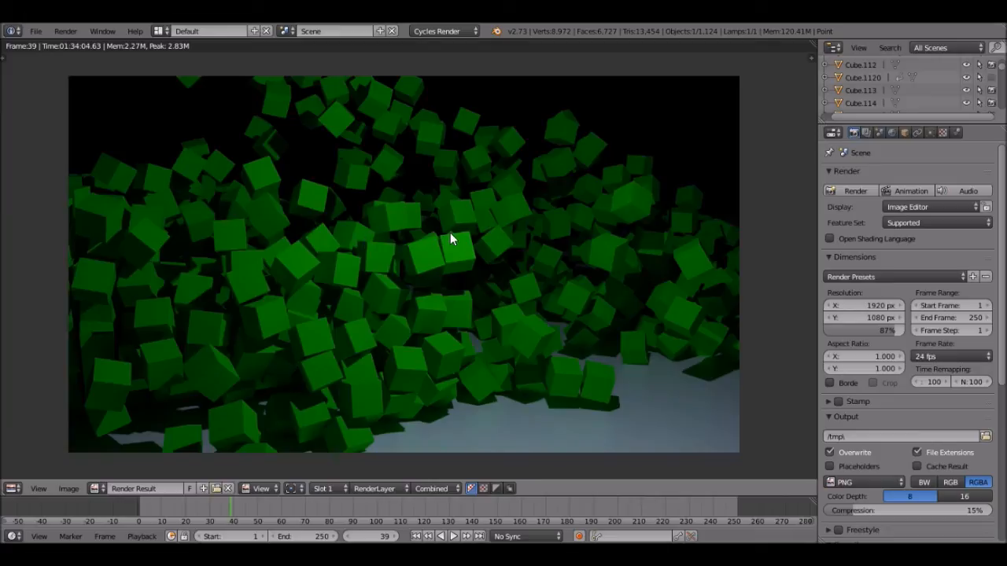
pyautogui.moveTo(425, 252)
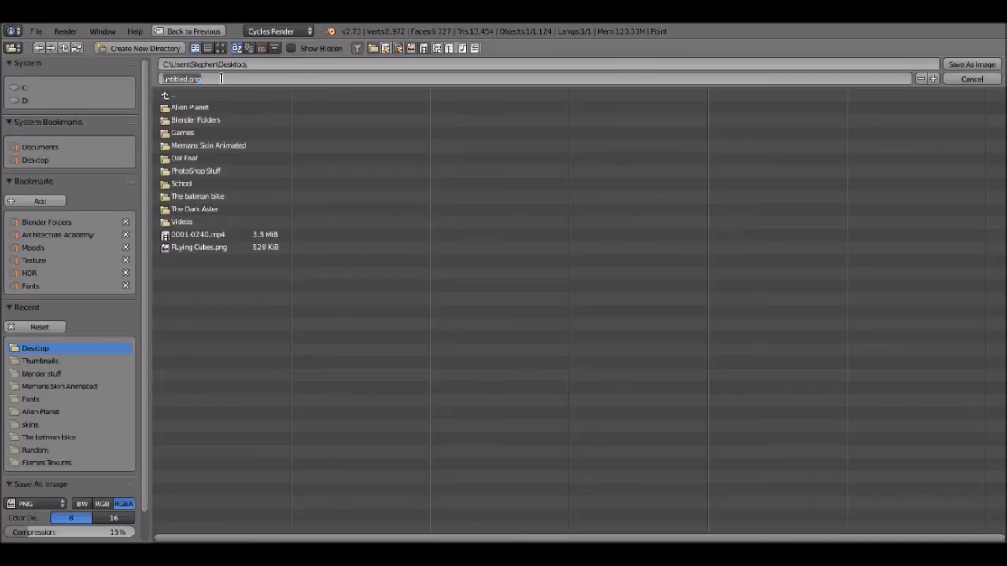
# - Name the render 'Flying Cubes tutorial' and save it as a PNG on the Desktop
pyautogui.write('Flying Cubes t')
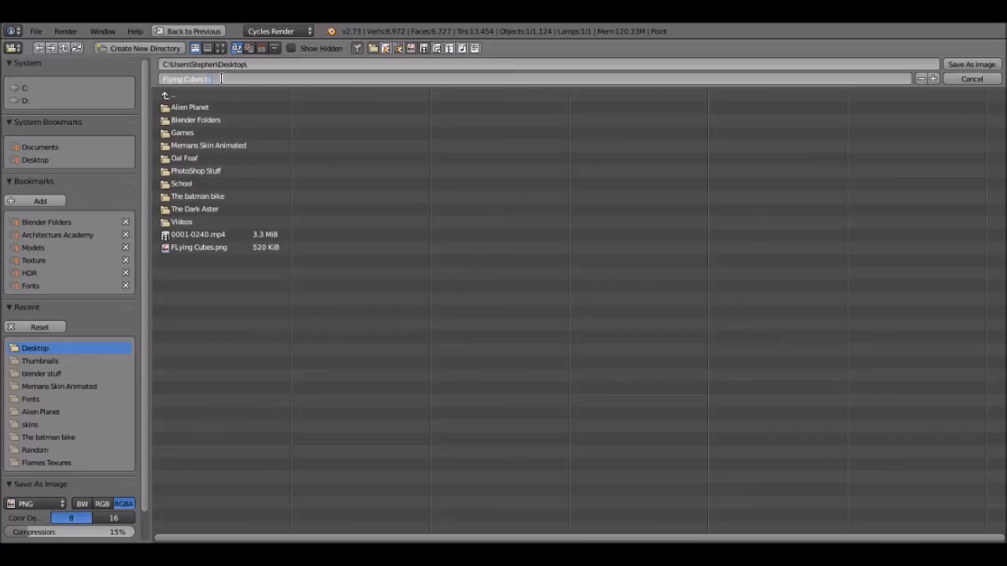
pyautogui.write('utorial')
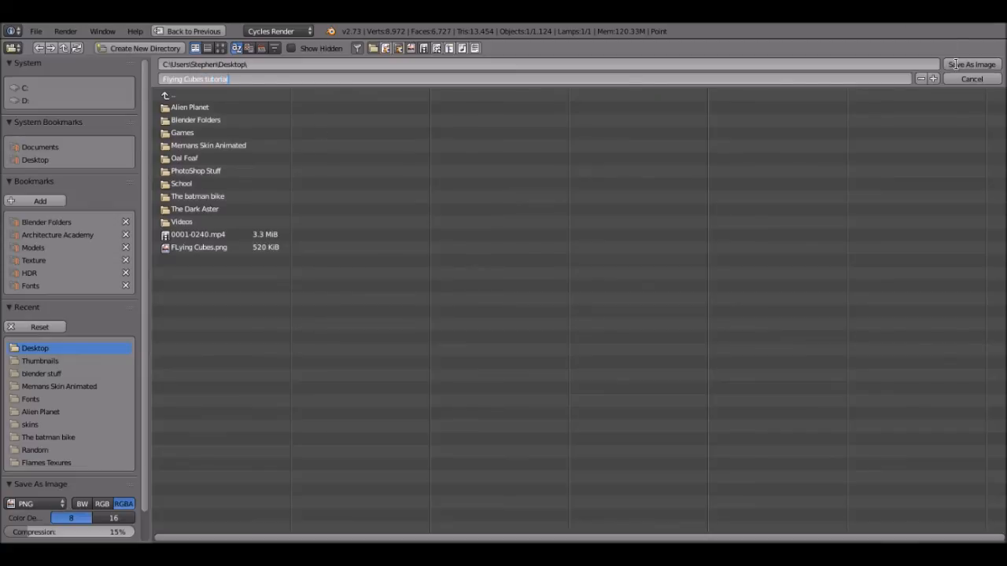
pyautogui.click(972, 78)
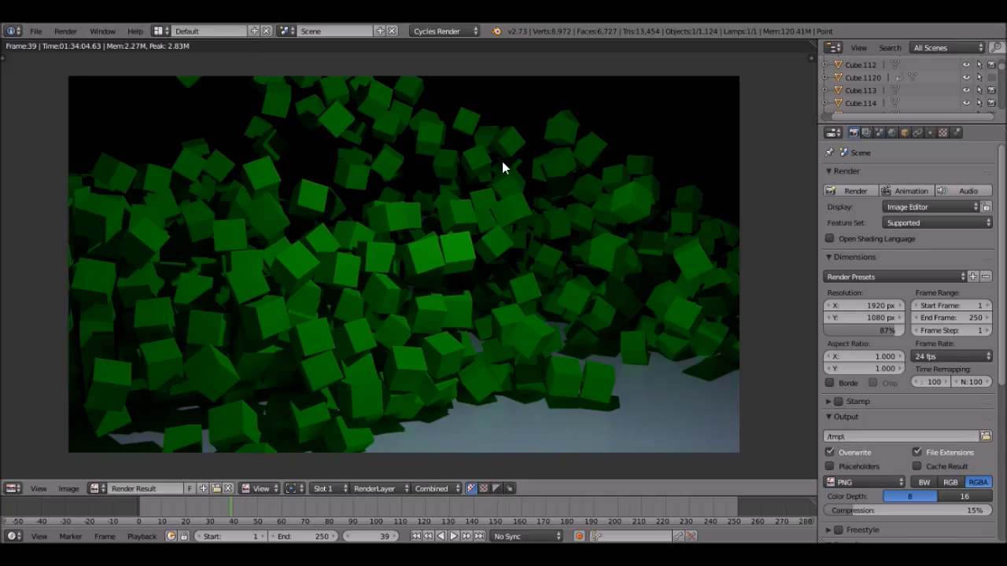
pyautogui.moveTo(452, 223)
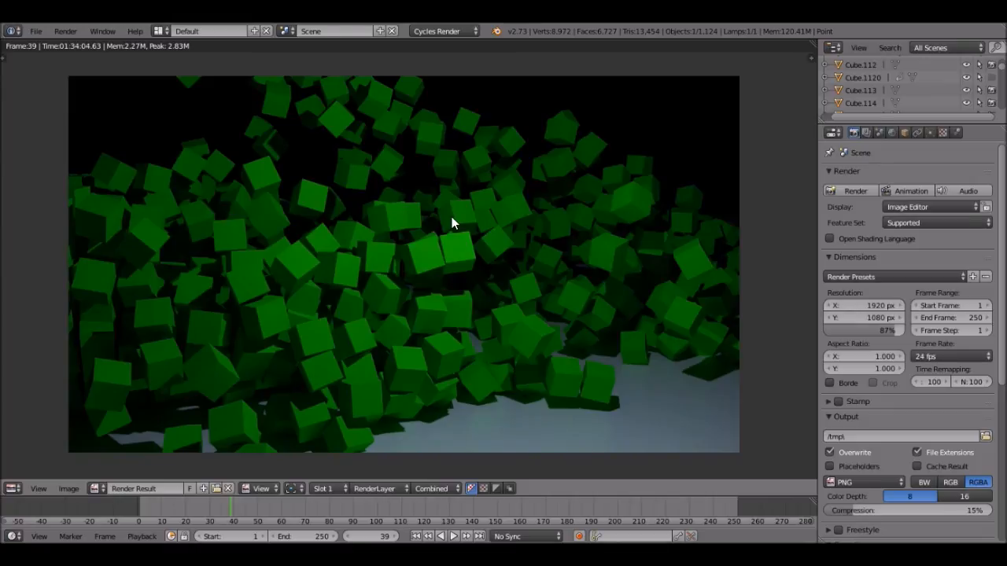
pyautogui.moveTo(684, 289)
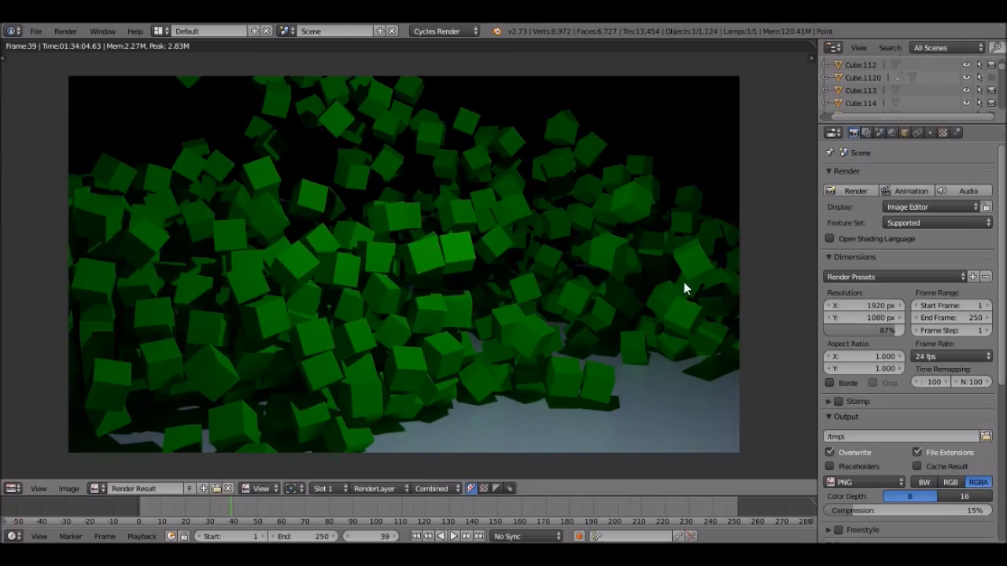
pyautogui.moveTo(725, 229)
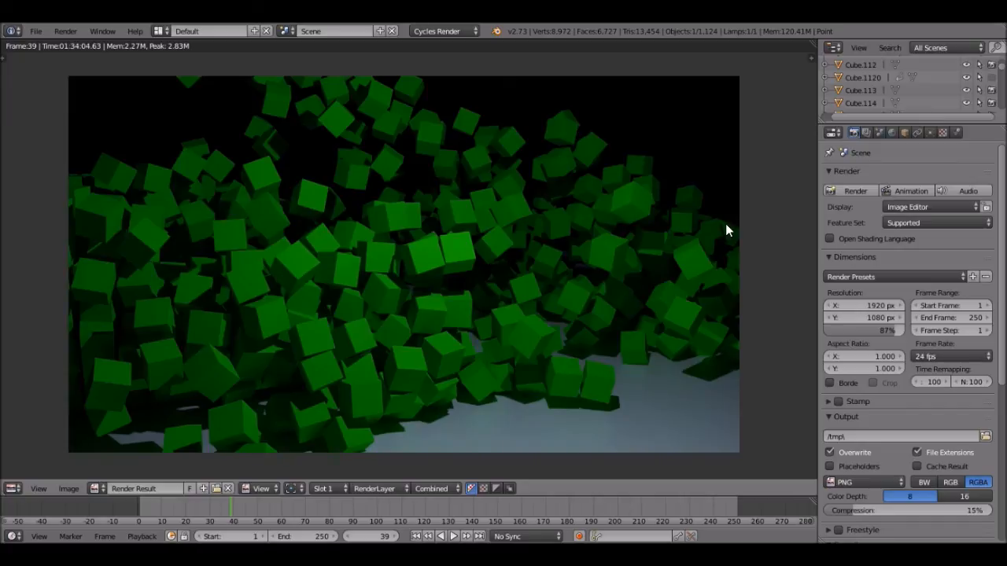
pyautogui.moveTo(498, 440)
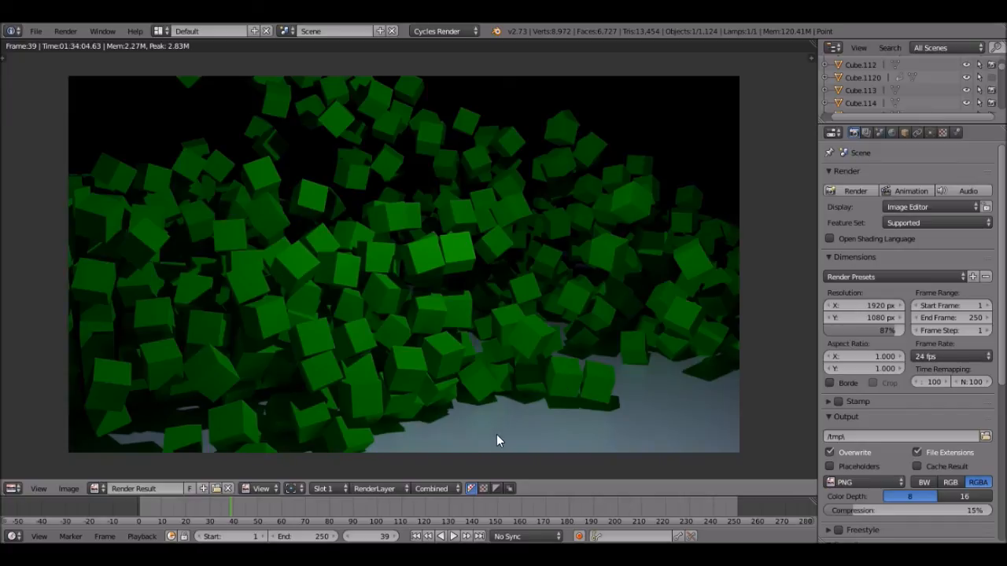